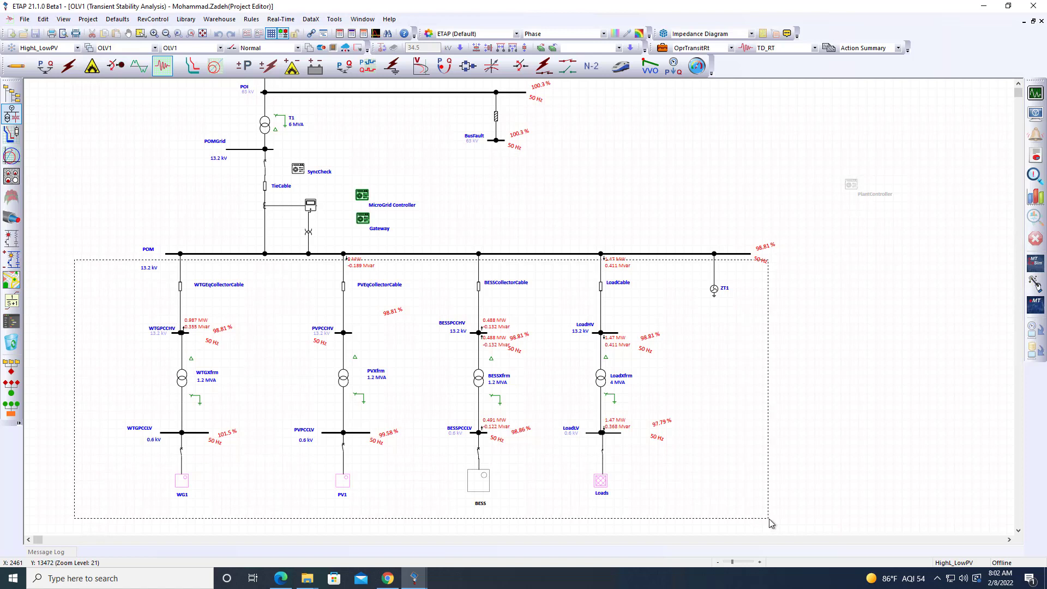
# Open the MicroGrid Controller's editor on the DNP3 communication parameters from the one-line diagram
pyautogui.click(361, 194)
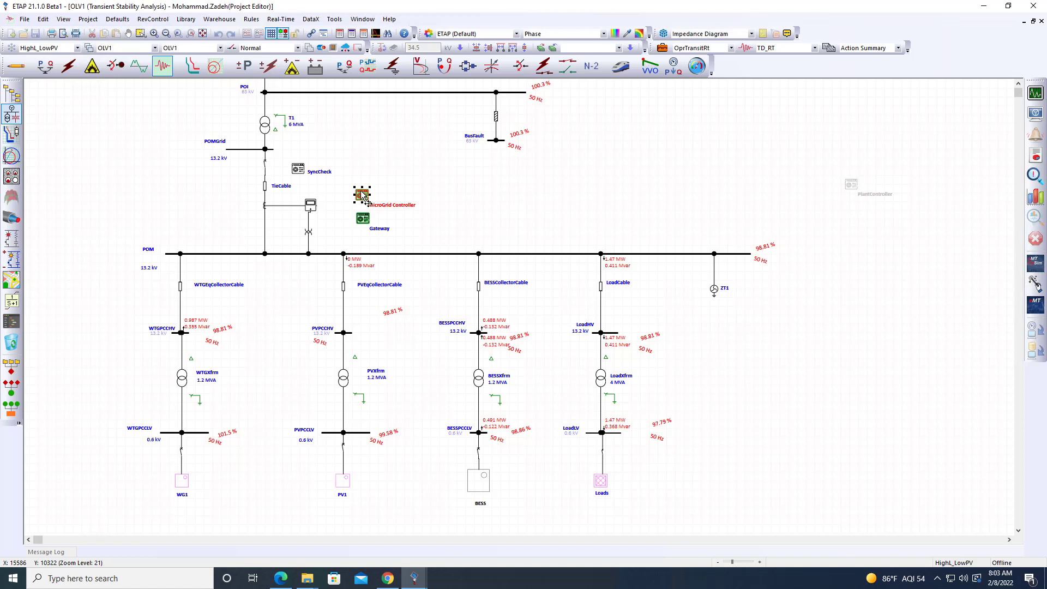
pyautogui.doubleClick(362, 194)
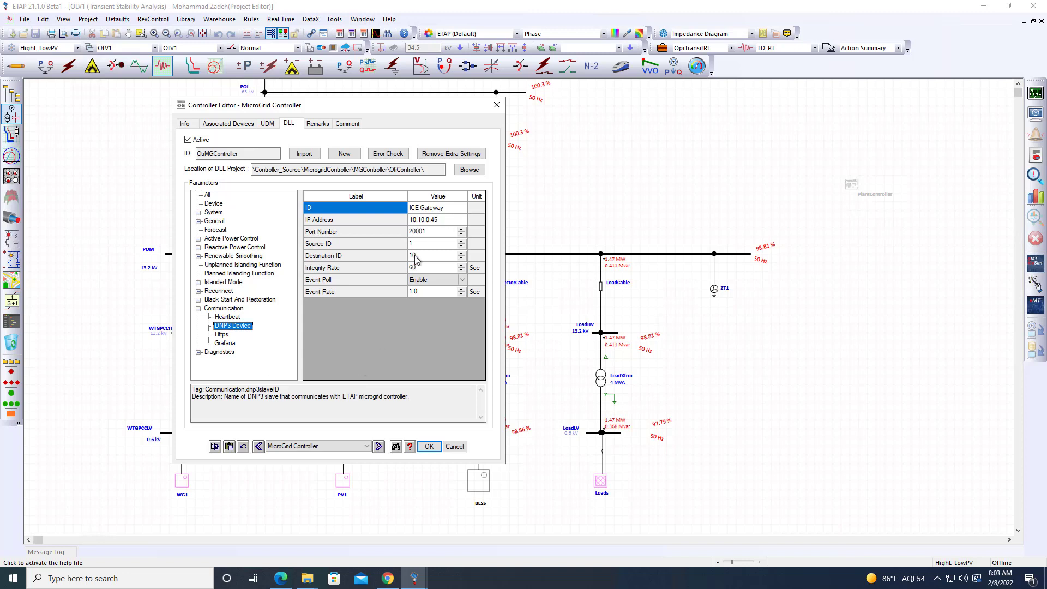
# Close the controller editor after confirming the DNP3 link to ICE Gateway at 10.10.0.45
pyautogui.click(454, 446)
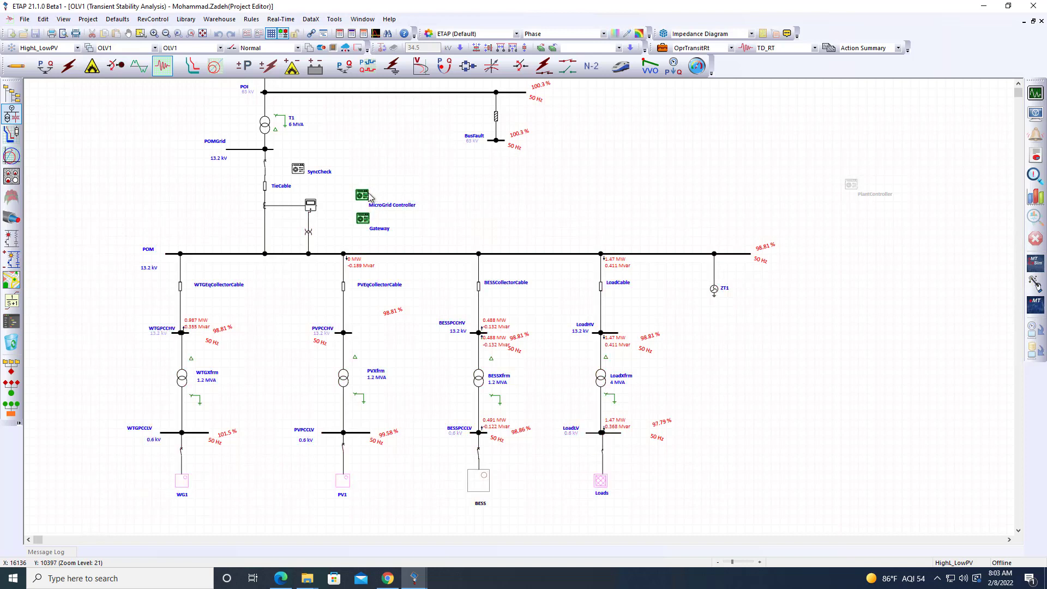
# Check the DataHub at 10.10.0.45 port 60000, then reopen the MicroGrid Controller editor
pyautogui.moveTo(362, 197); pyautogui.dragTo(470, 190)
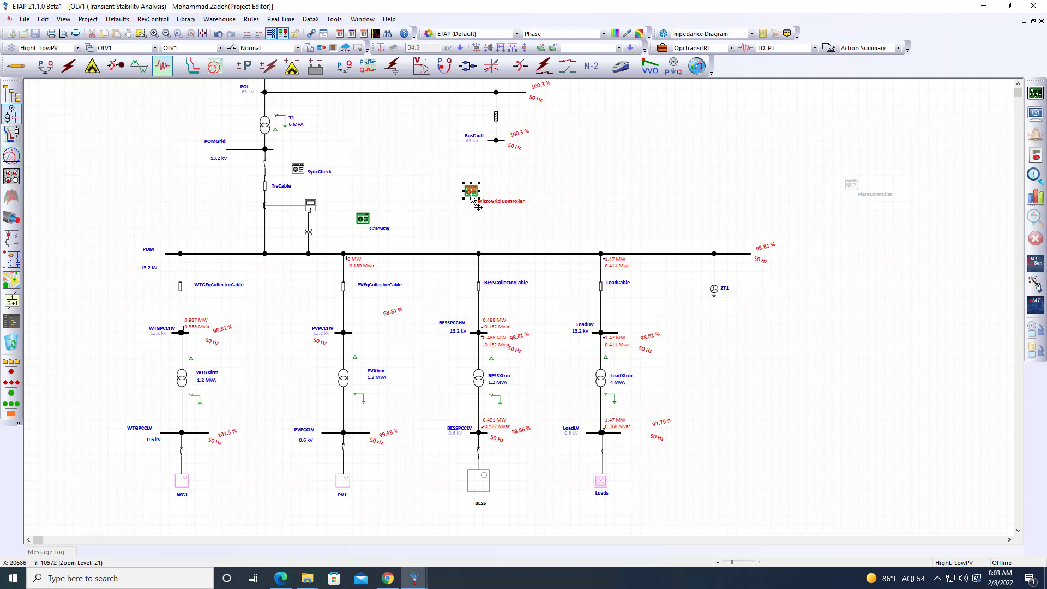
pyautogui.moveTo(470, 191); pyautogui.dragTo(361, 194)
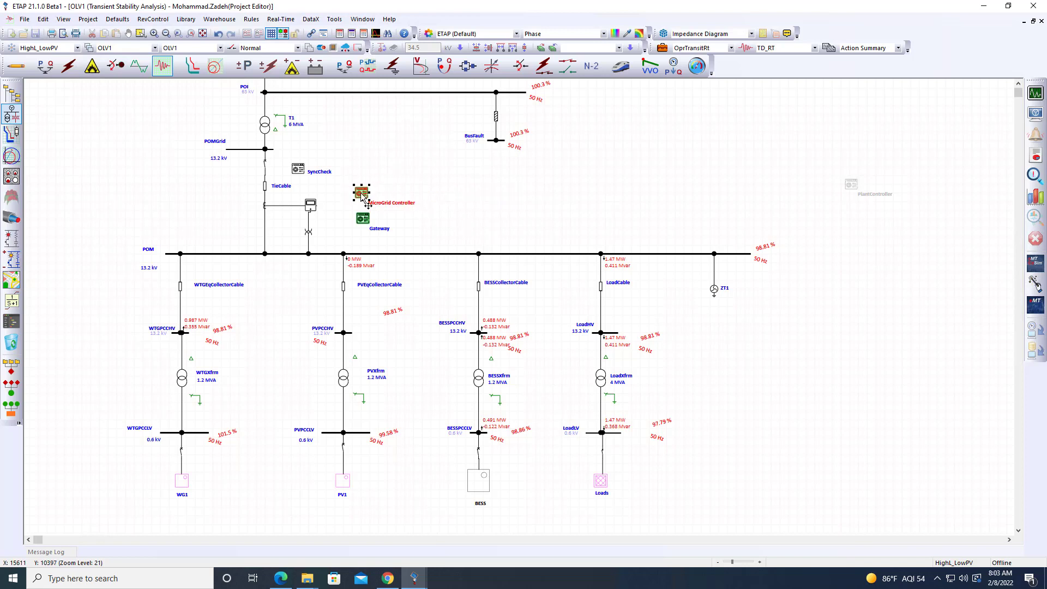
pyautogui.moveTo(390, 242)
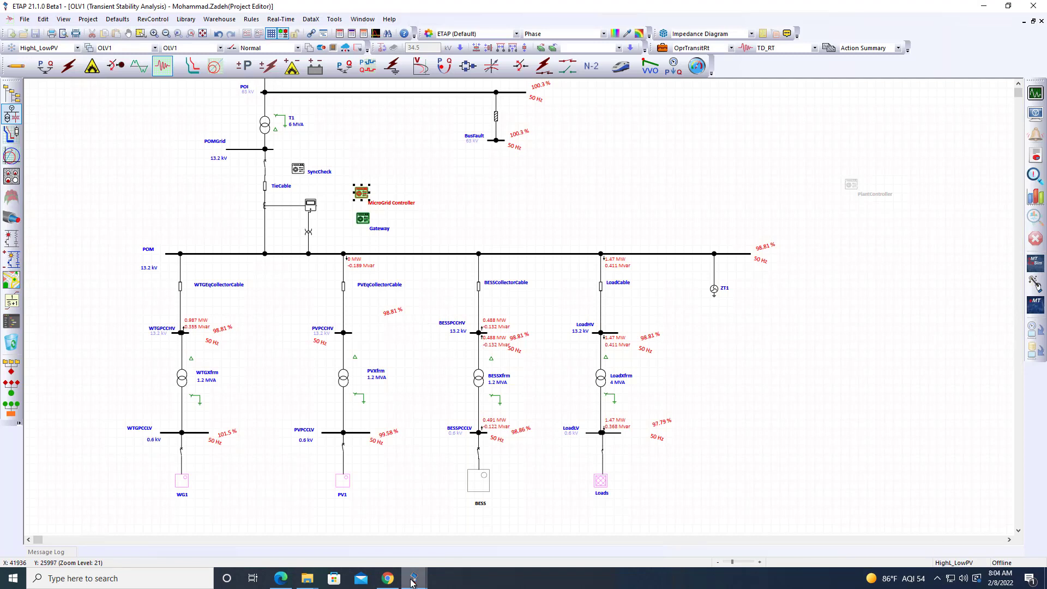
pyautogui.click(413, 577)
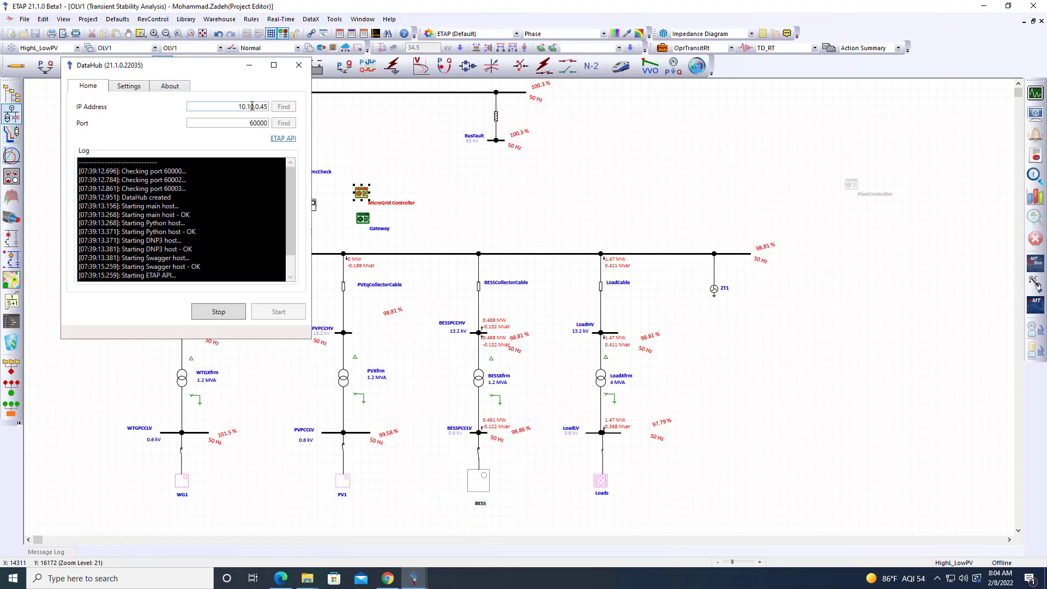
pyautogui.click(297, 65)
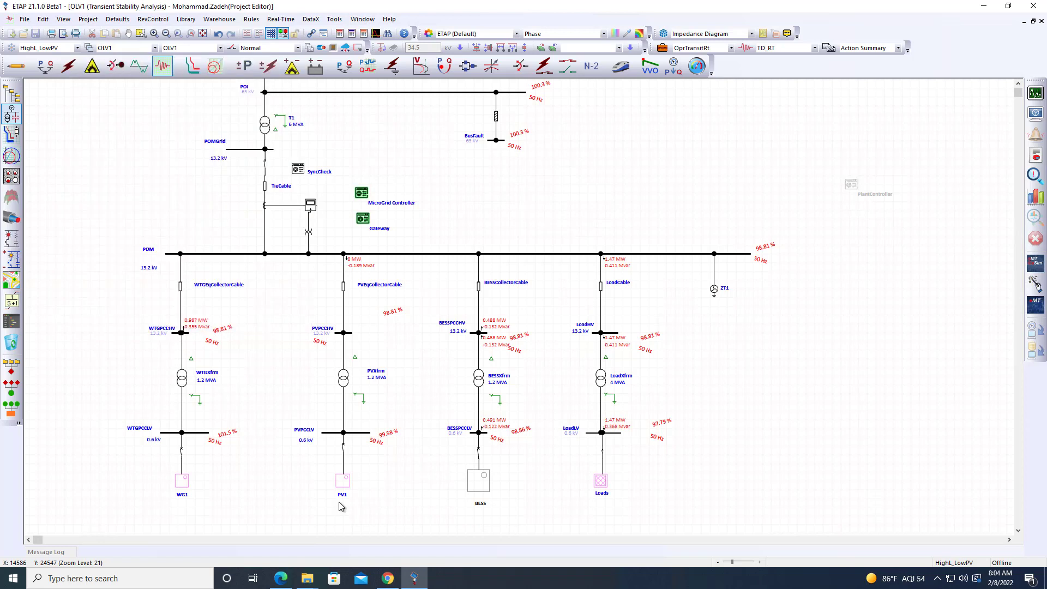
pyautogui.moveTo(284, 435)
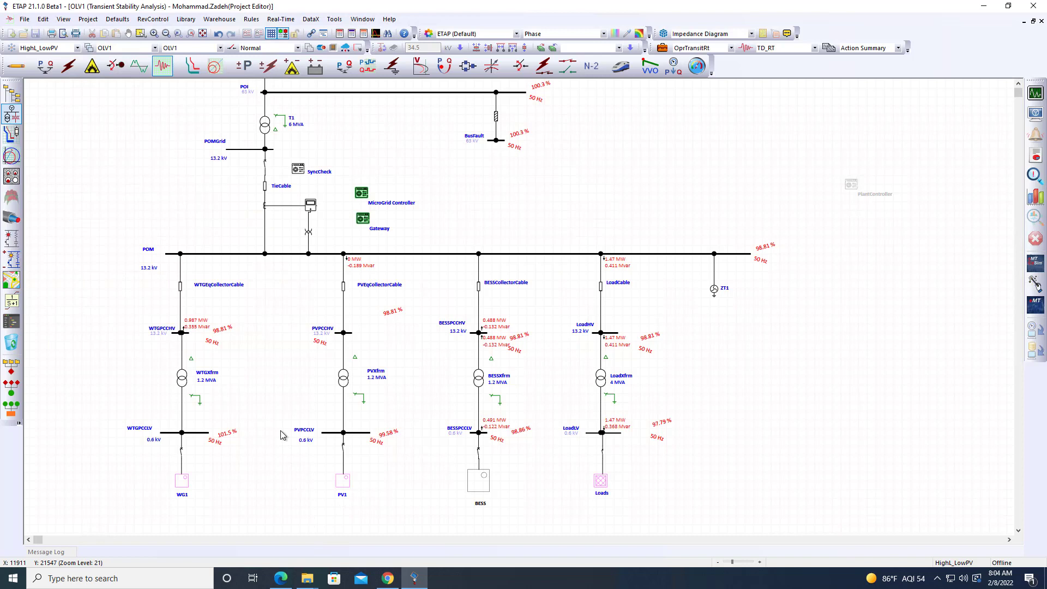
pyautogui.moveTo(345, 436)
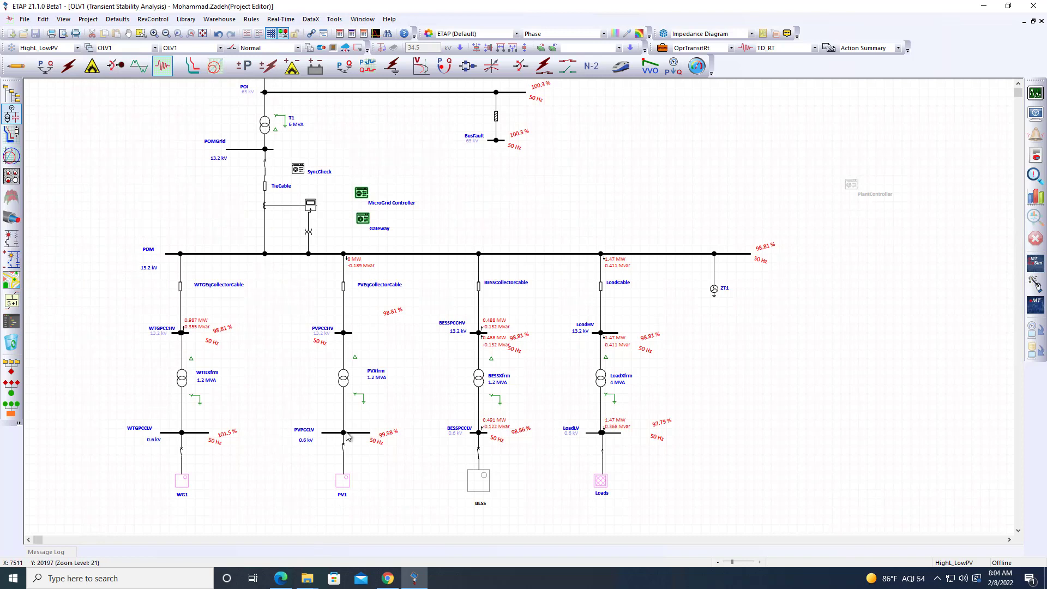
pyautogui.moveTo(367, 199)
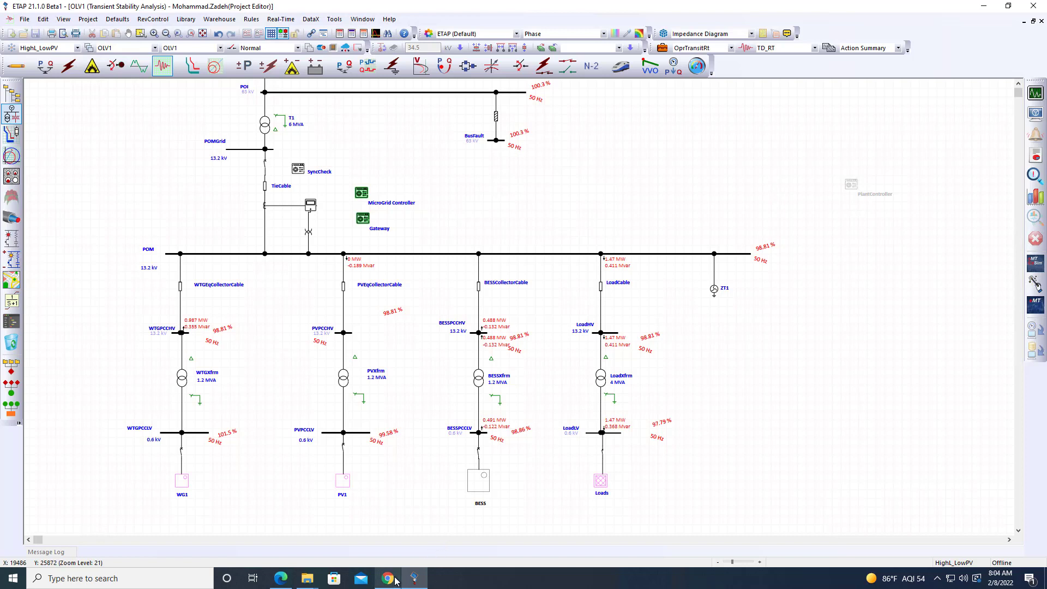
pyautogui.click(387, 577)
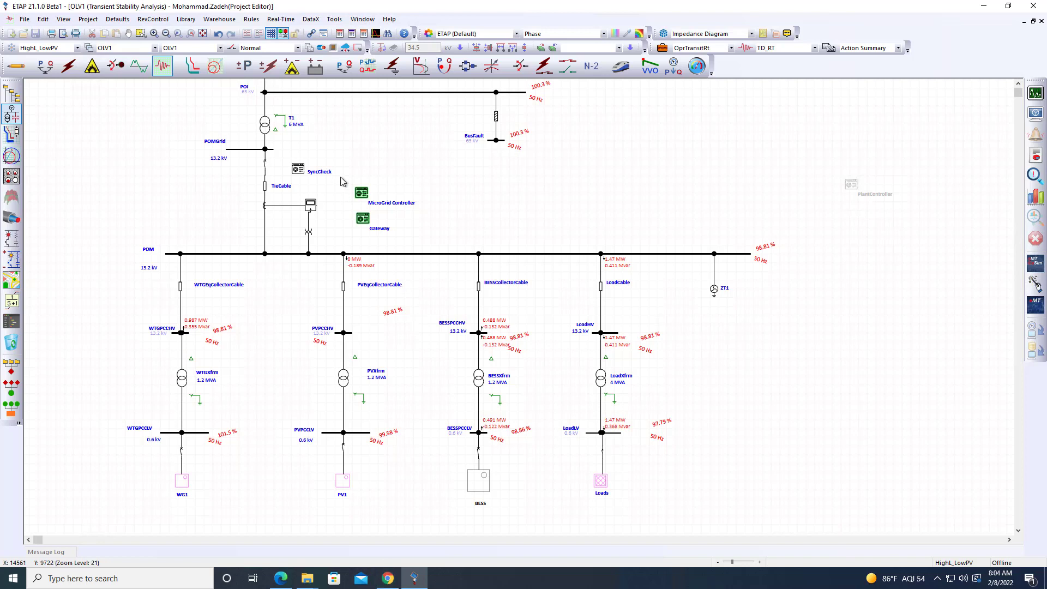
pyautogui.moveTo(344, 423)
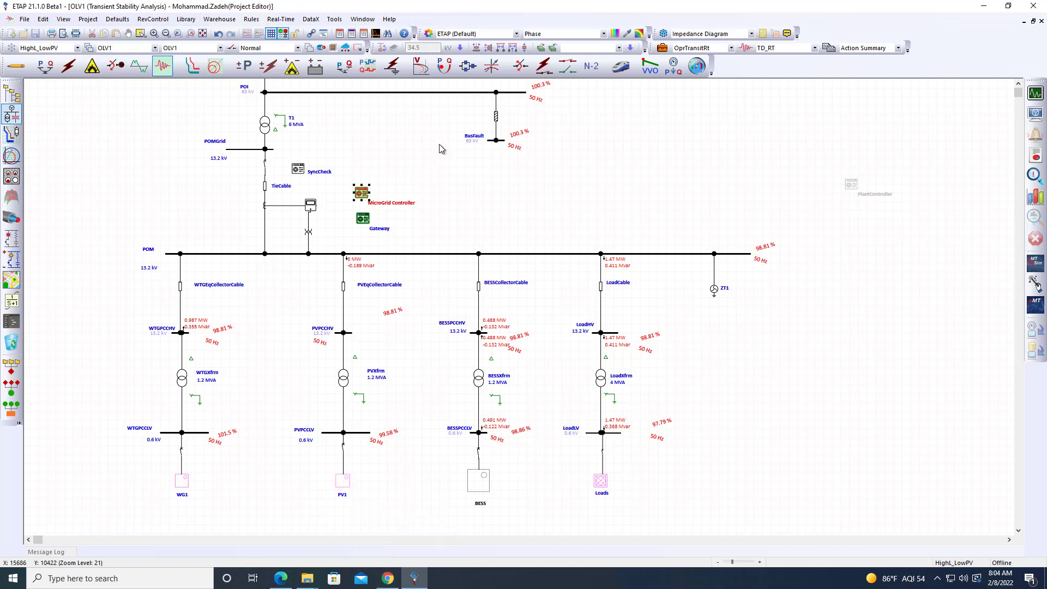
pyautogui.doubleClick(361, 191)
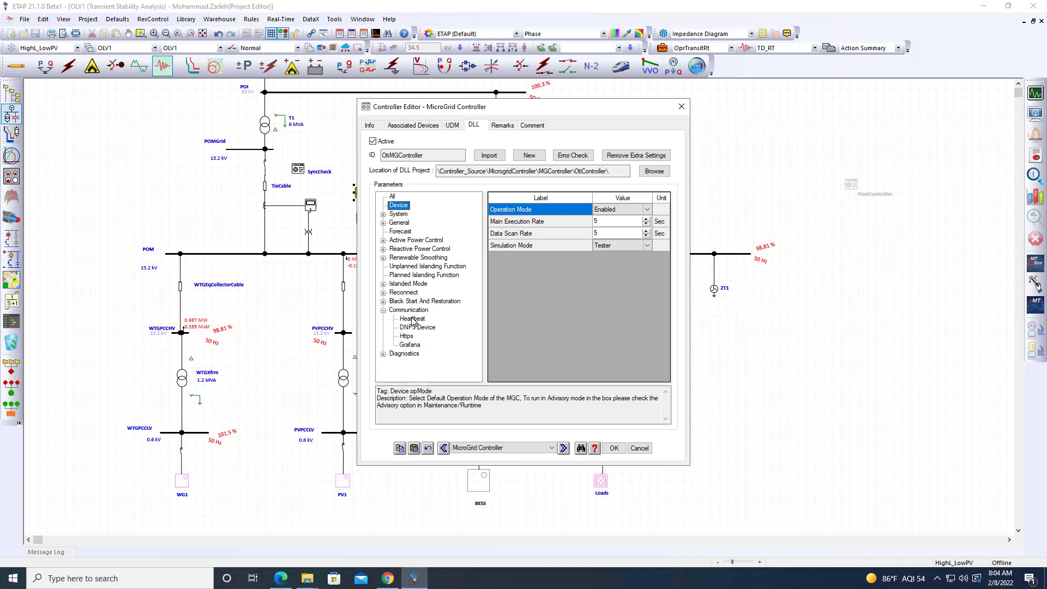
# Show the DNP3 Device settings and select the port number value 20001
pyautogui.click(419, 327)
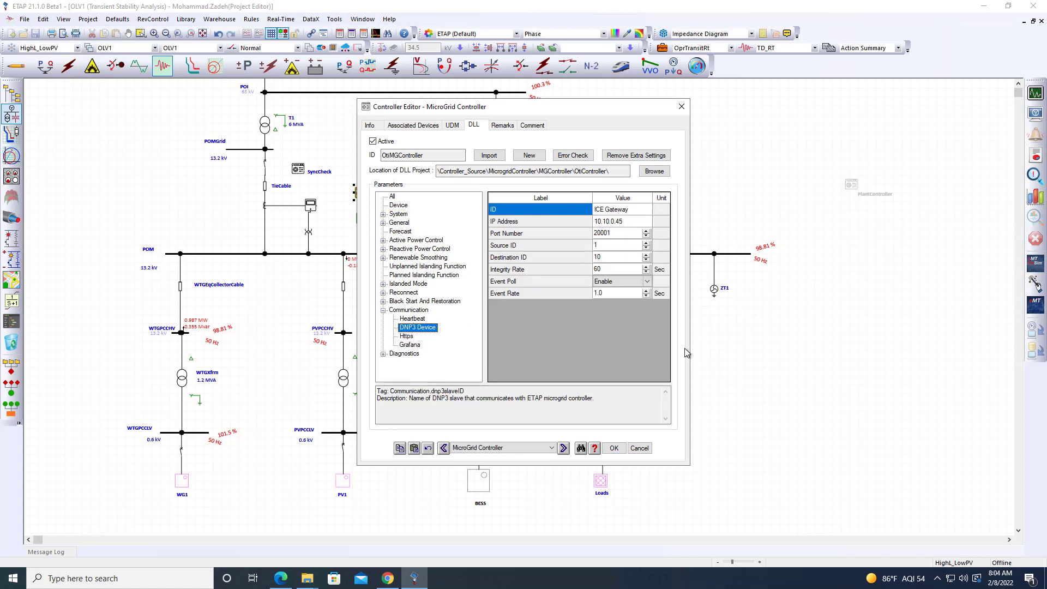
pyautogui.click(614, 233)
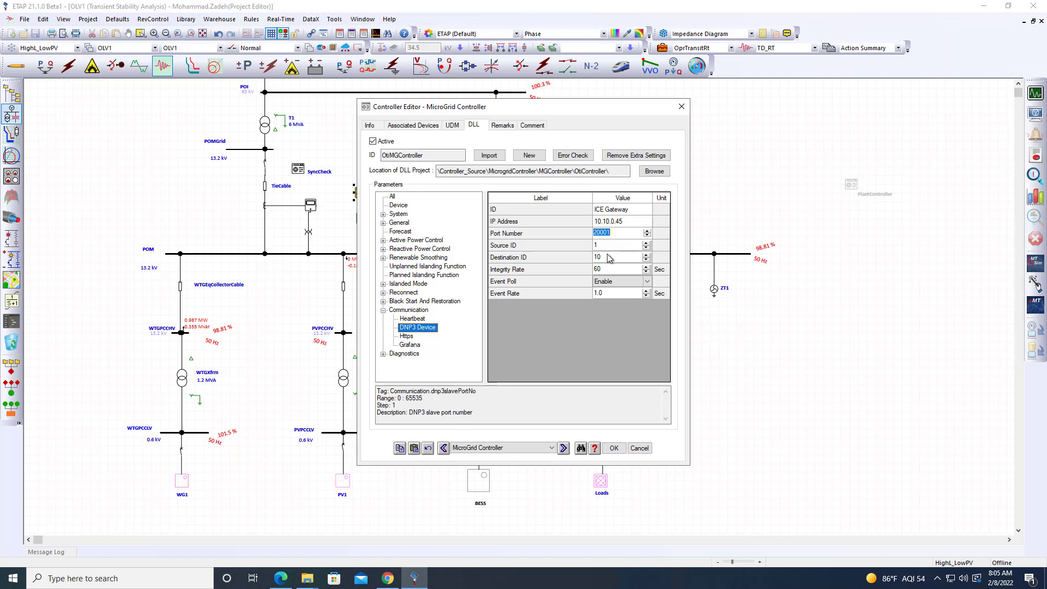
pyautogui.moveTo(598, 256)
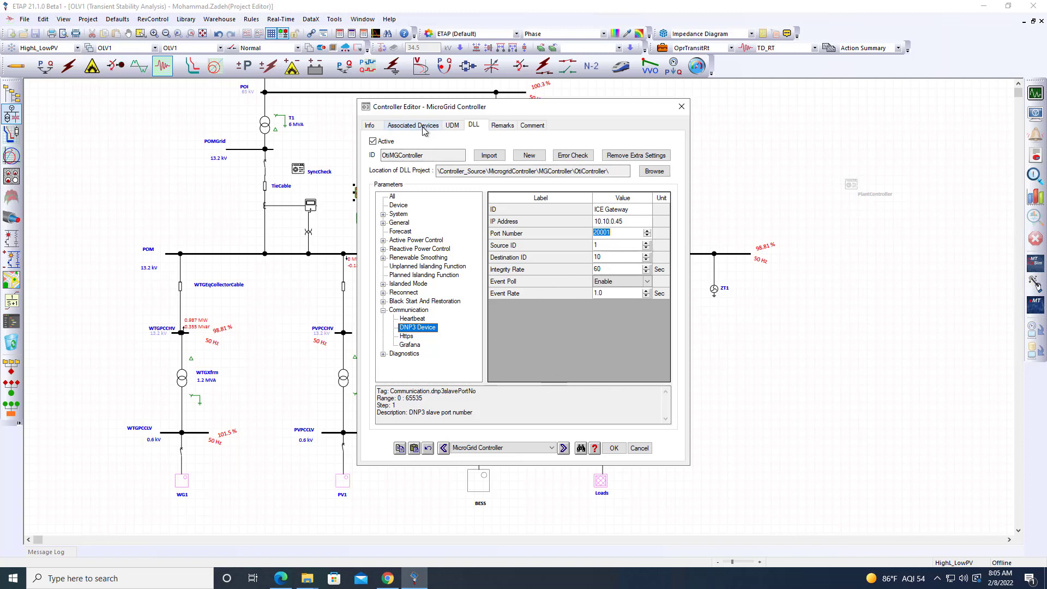
# Deploy the controller from Associated Devices, confirm the deployment file, and OK the editor
pyautogui.click(413, 125)
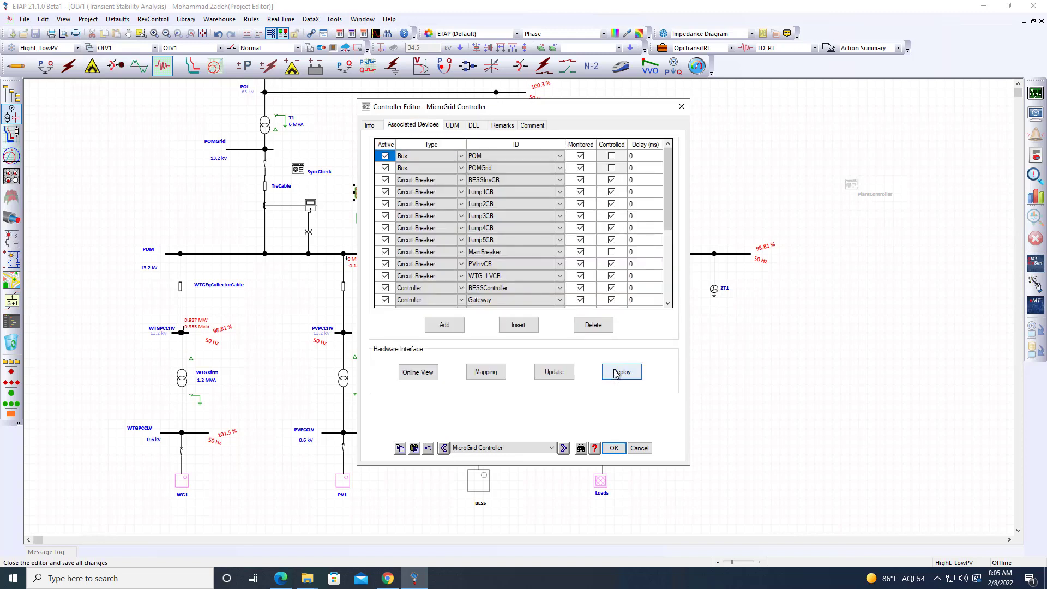
pyautogui.click(620, 371)
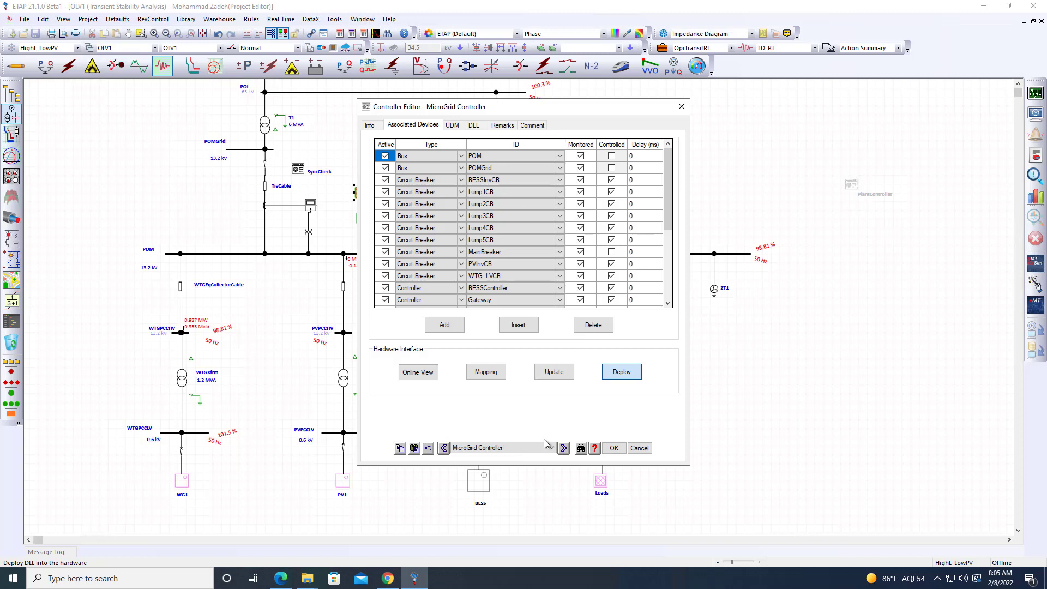
pyautogui.click(621, 371)
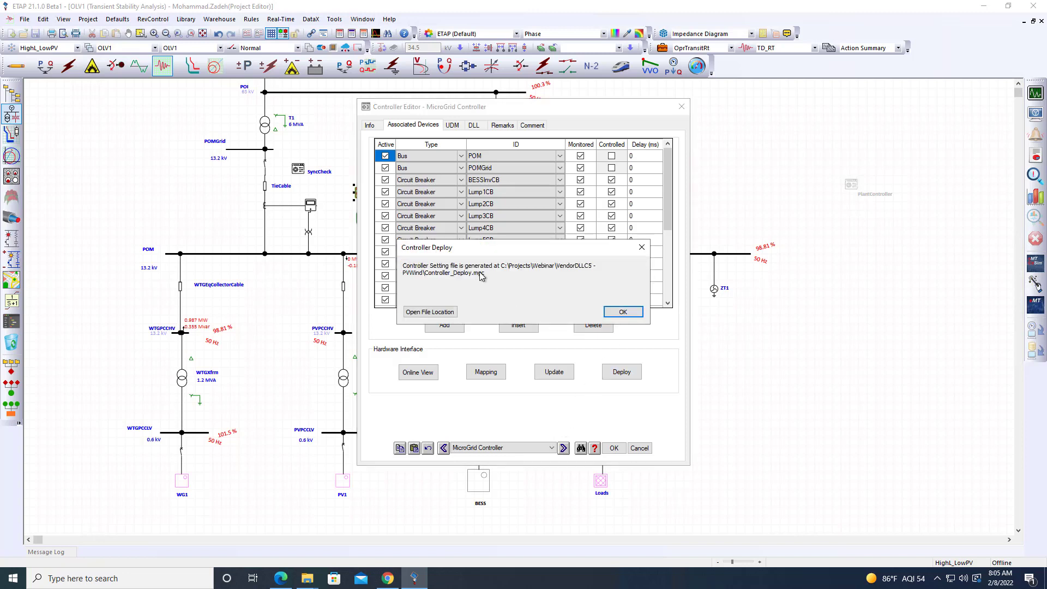
pyautogui.click(621, 312)
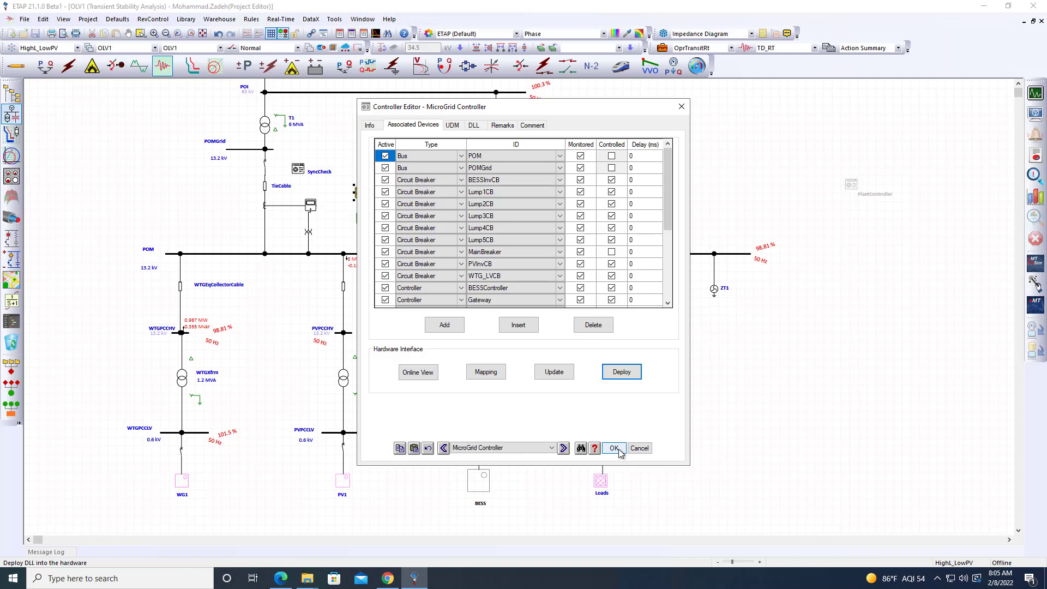
pyautogui.click(613, 447)
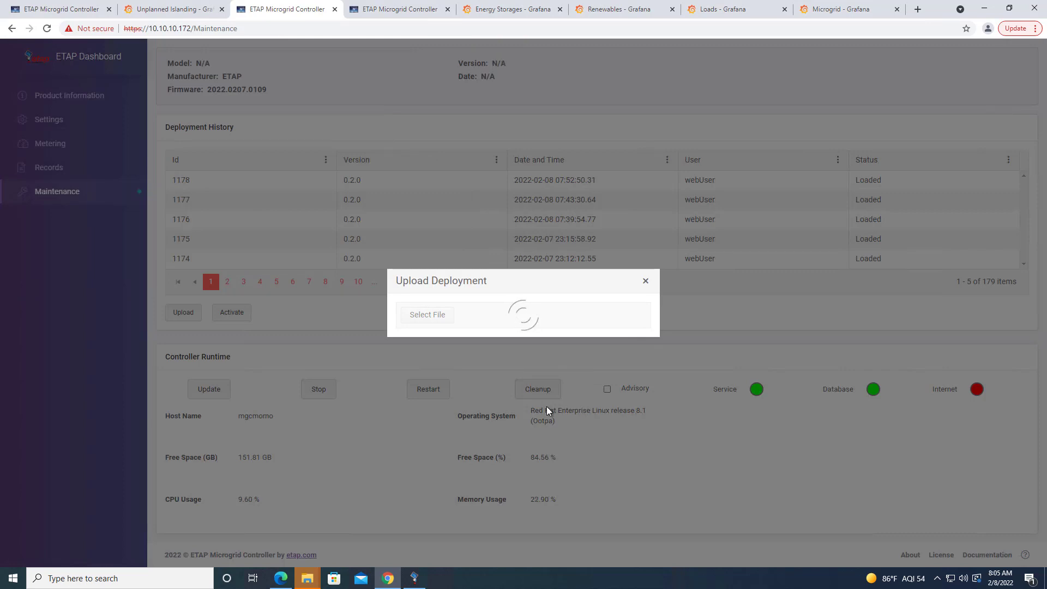
# Upload the deployment on the dashboard and review its Forecast and General settings
pyautogui.click(644, 280)
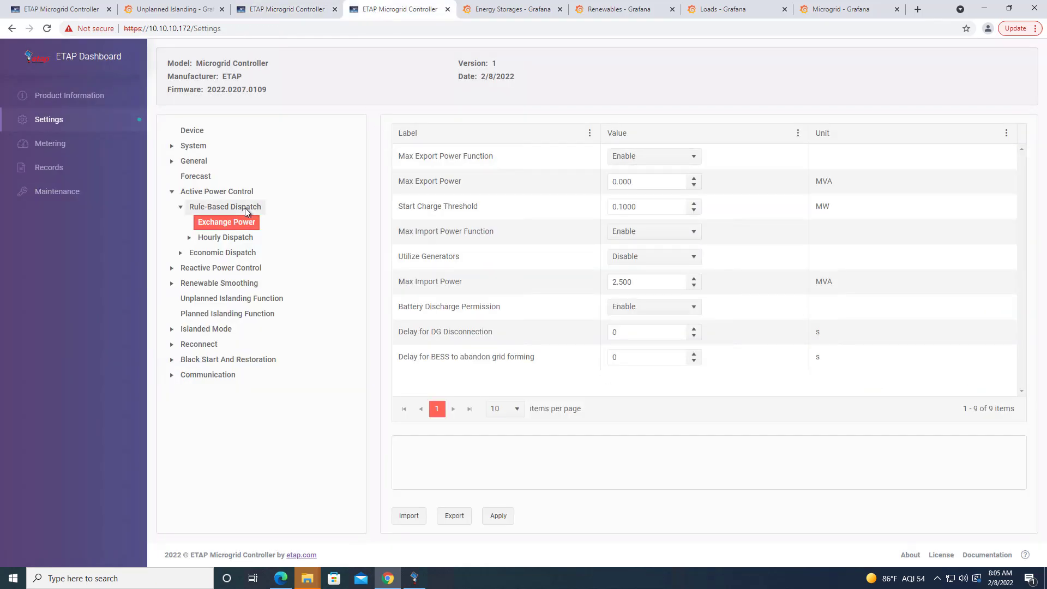
pyautogui.click(195, 175)
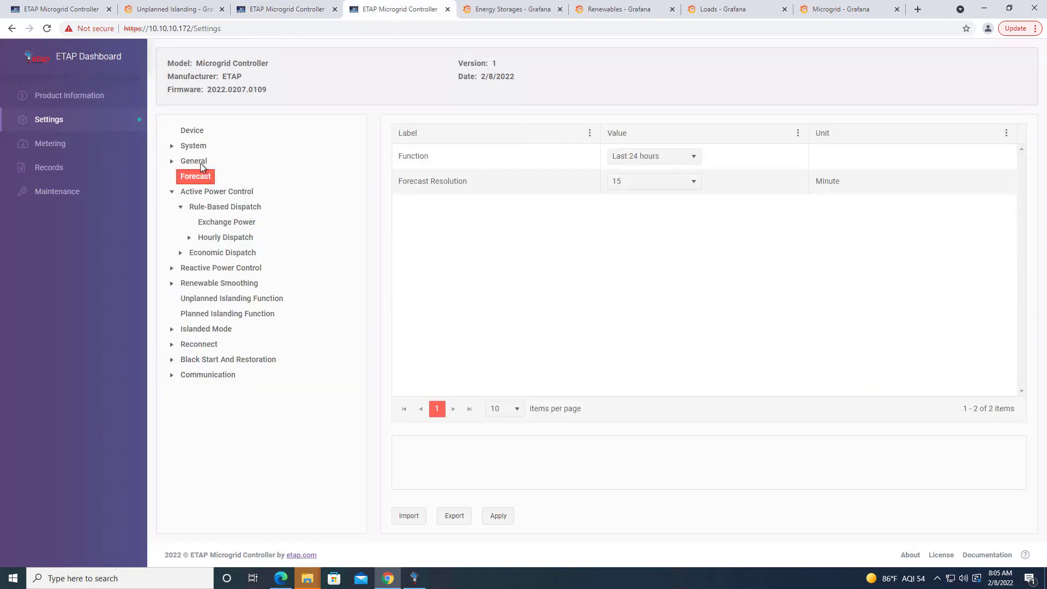
pyautogui.click(194, 161)
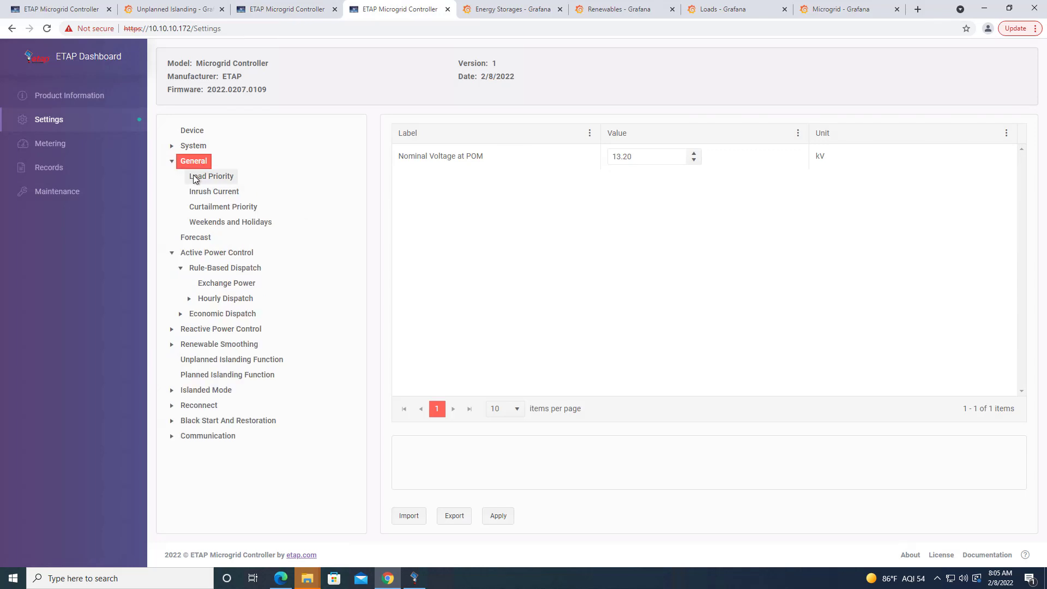
pyautogui.click(211, 176)
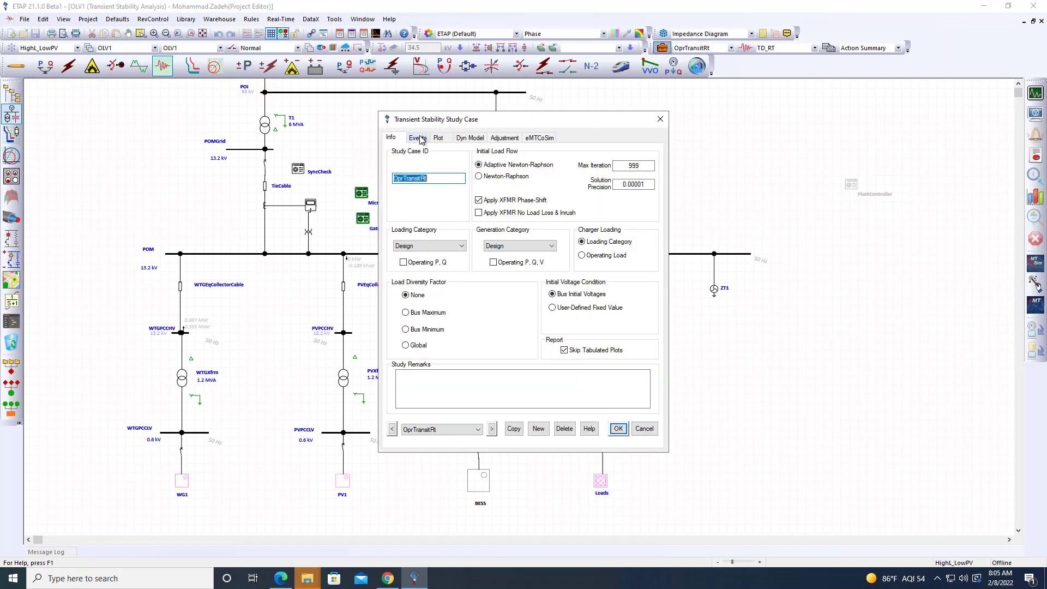
# Review the OpenMainCB event opening the main breaker at 120 s, then cancel
pyautogui.click(417, 137)
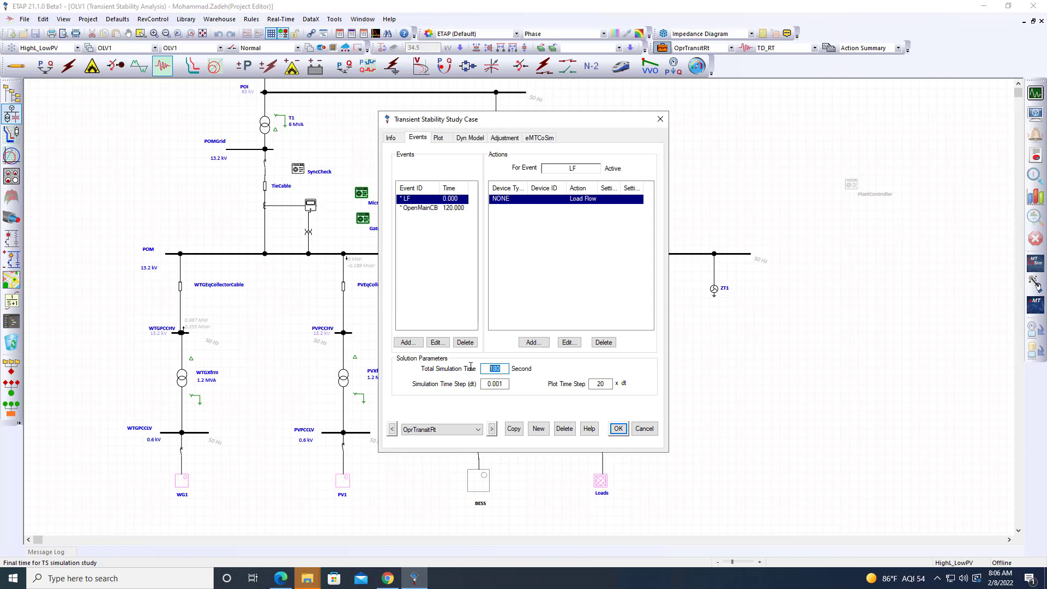
pyautogui.click(420, 207)
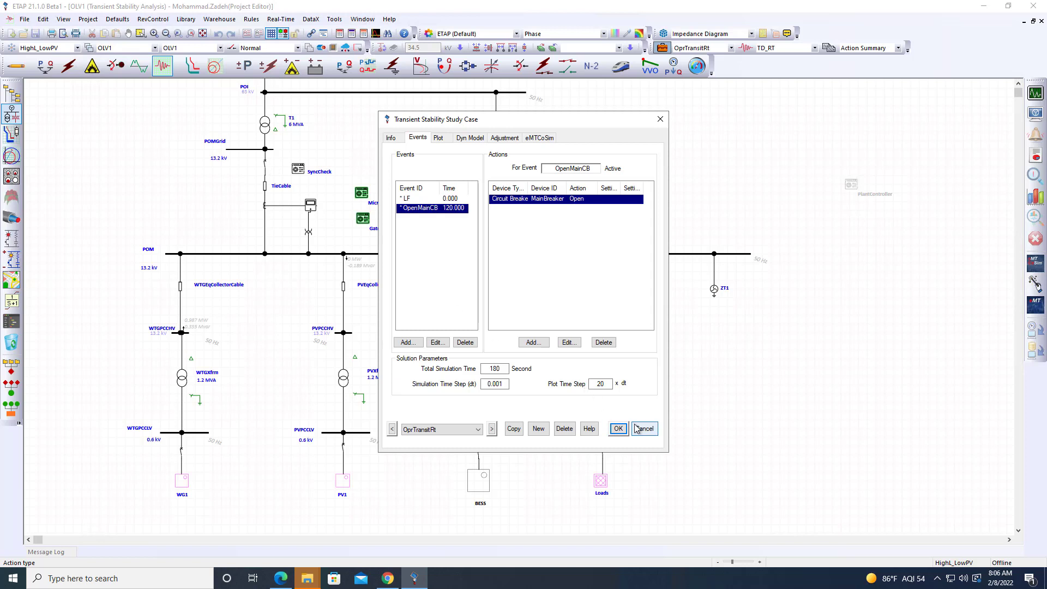
pyautogui.click(643, 427)
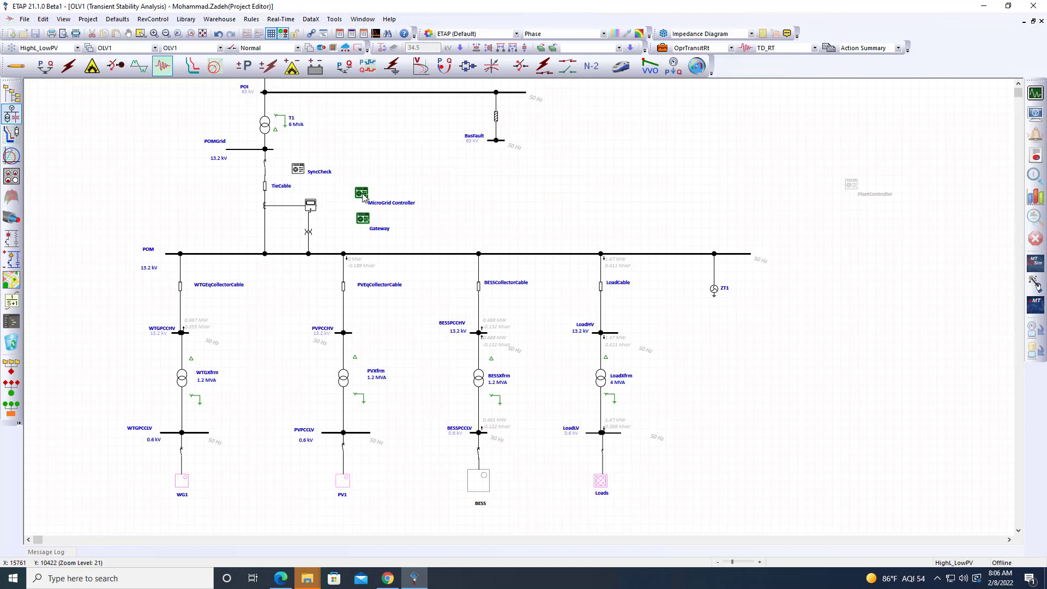
# Set the controller's DLL Simulation Mode to Tester and save the editor
pyautogui.doubleClick(361, 194)
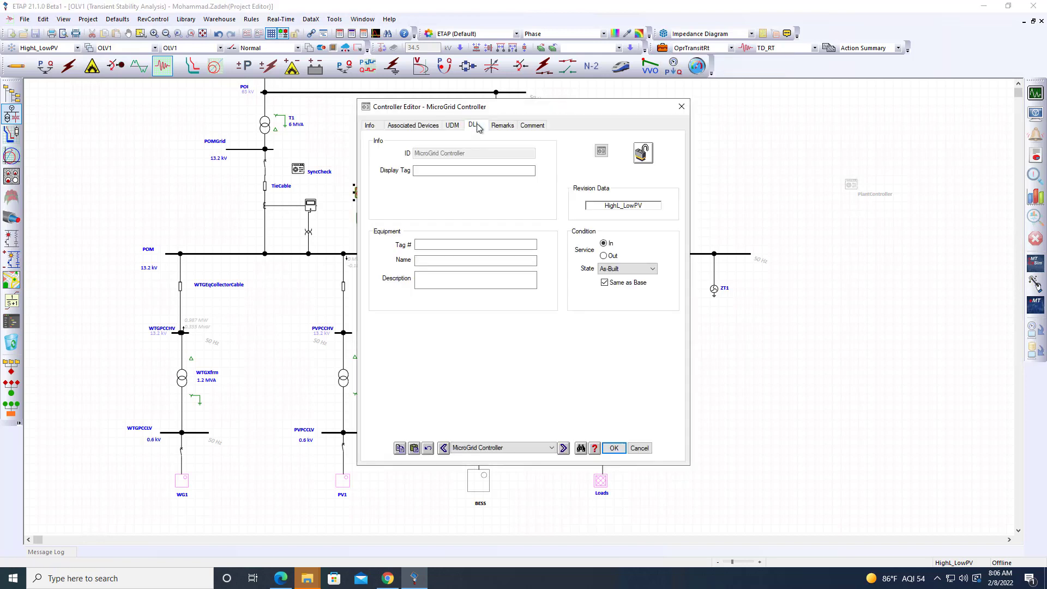
pyautogui.click(473, 125)
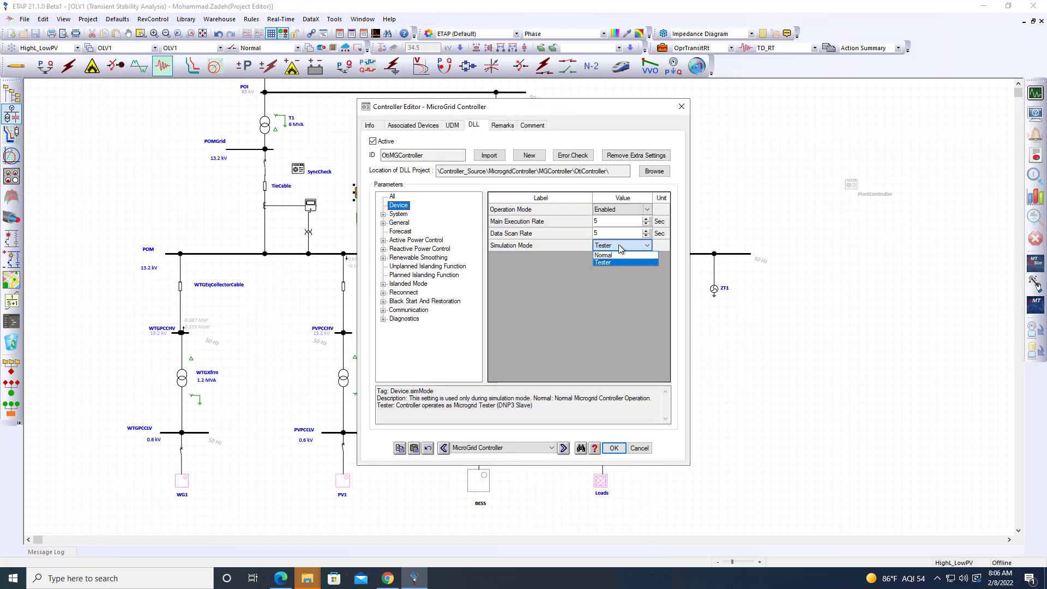
pyautogui.click(601, 255)
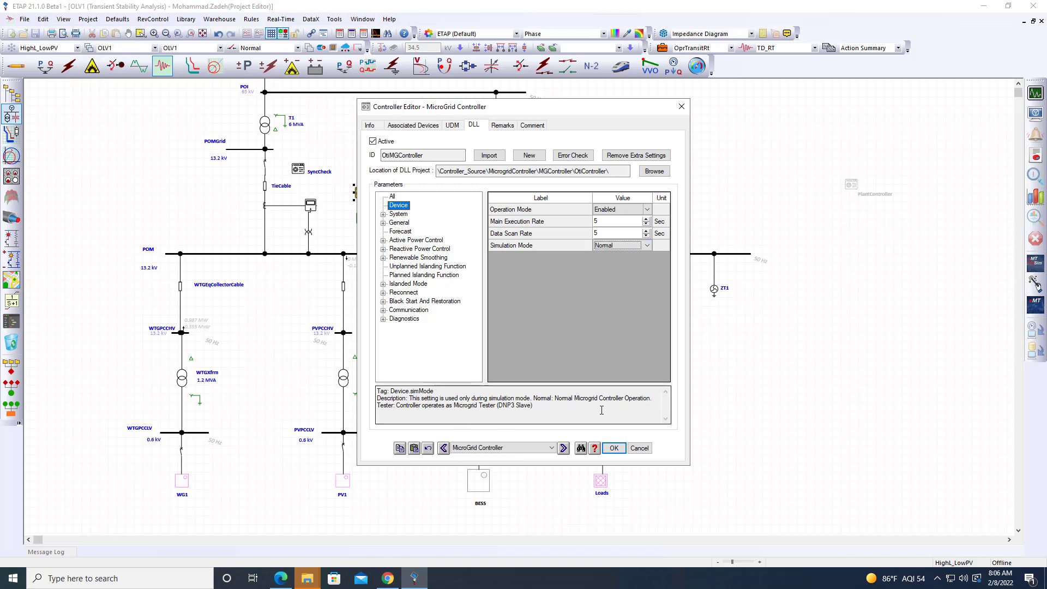
pyautogui.moveTo(600, 409)
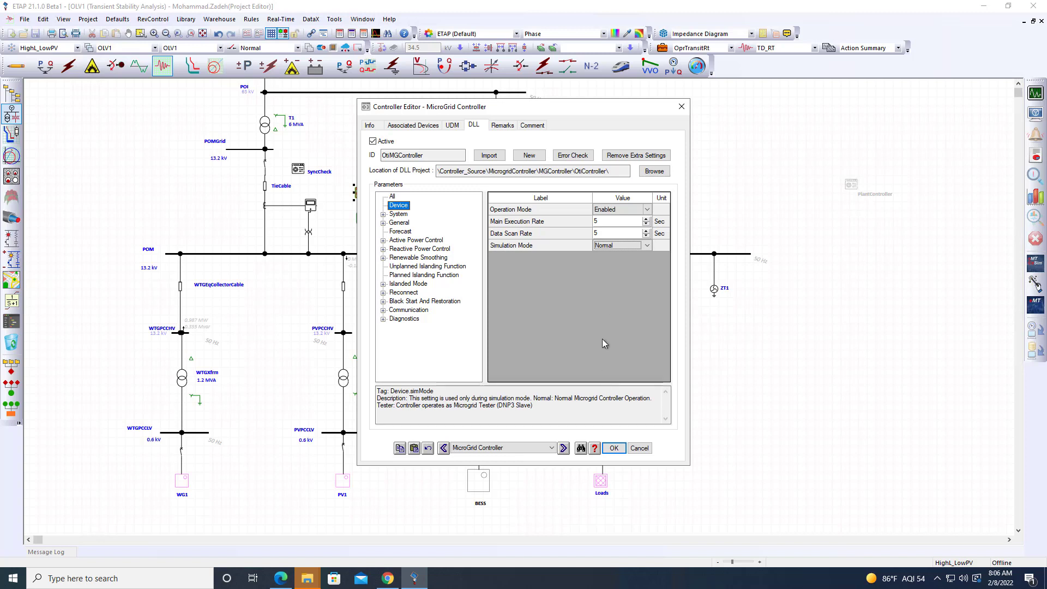
pyautogui.click(644, 244)
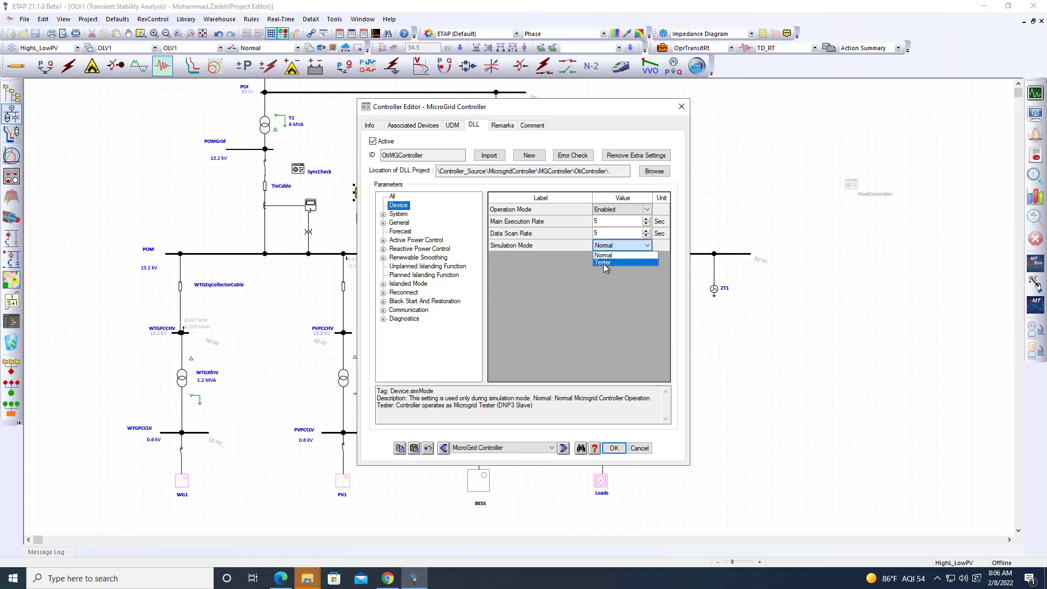
pyautogui.click(603, 261)
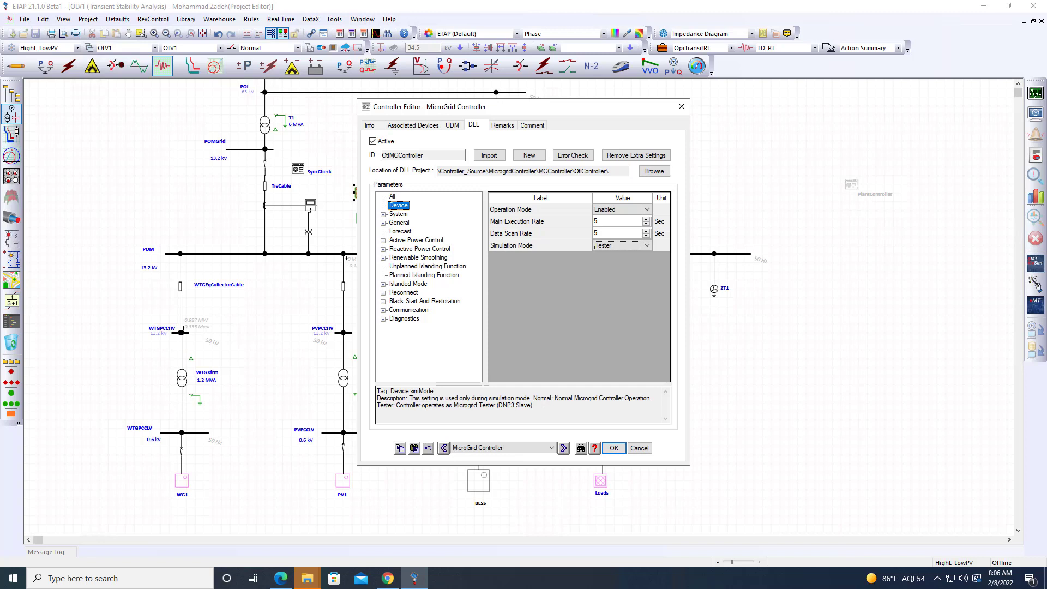
pyautogui.click(613, 447)
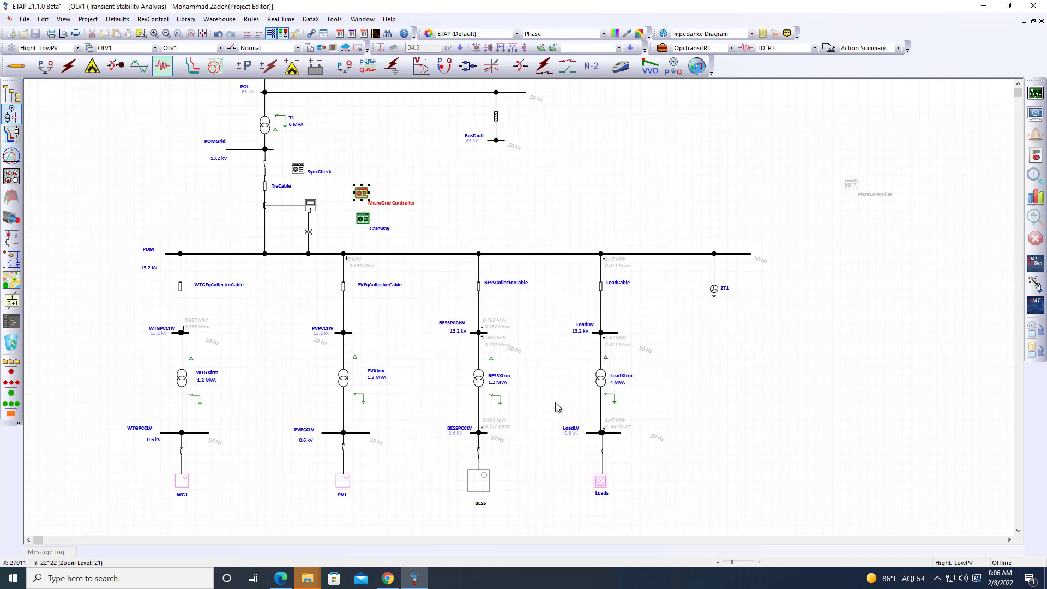
pyautogui.moveTo(362, 196)
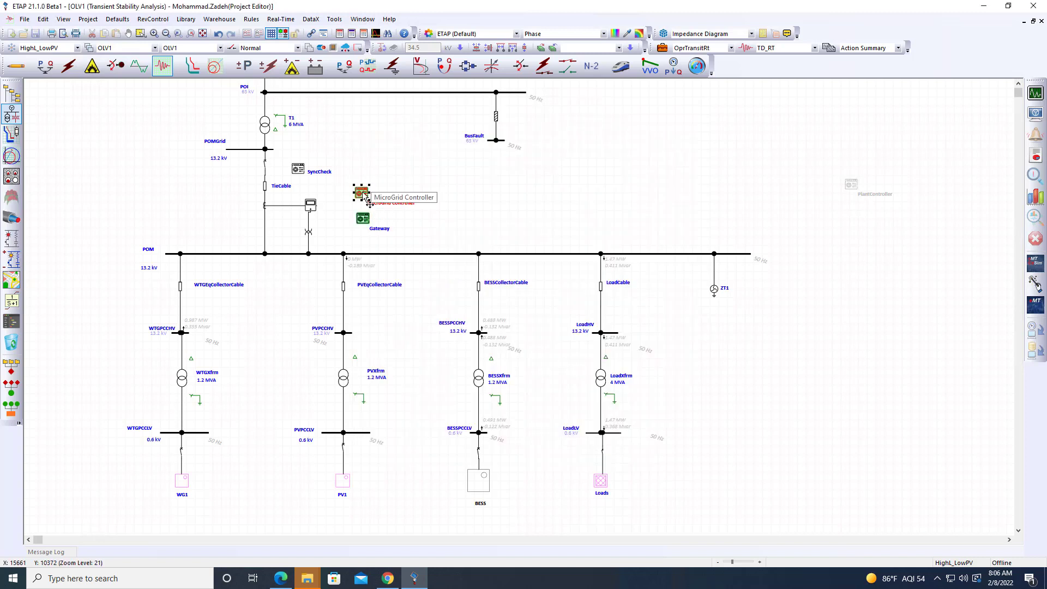
pyautogui.moveTo(787, 121)
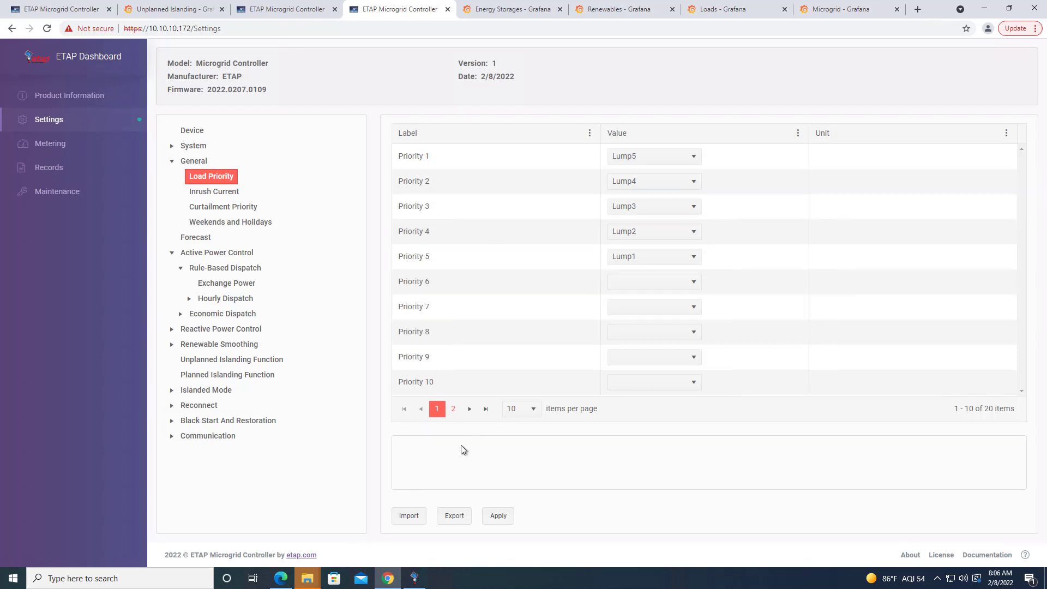
pyautogui.moveTo(127, 494)
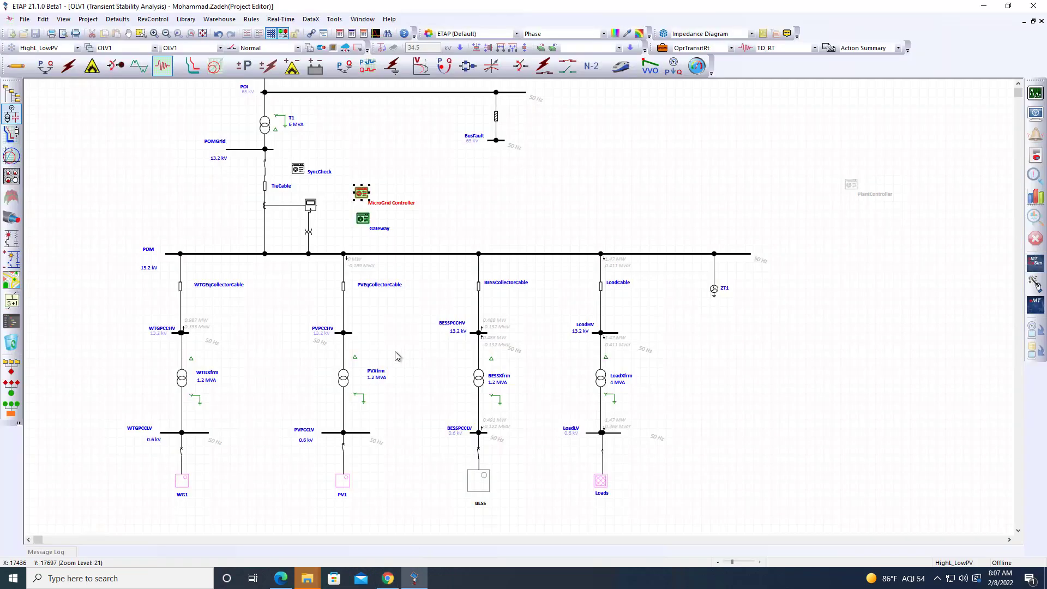
pyautogui.moveTo(639, 332)
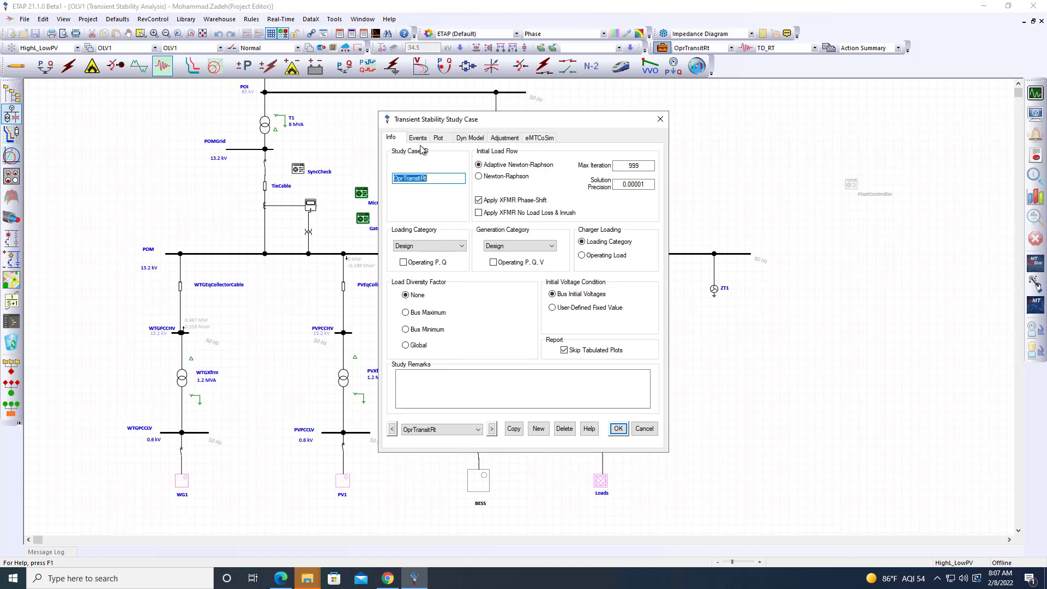
# Recheck the study case events and the controller's data scan rate without changes
pyautogui.click(417, 137)
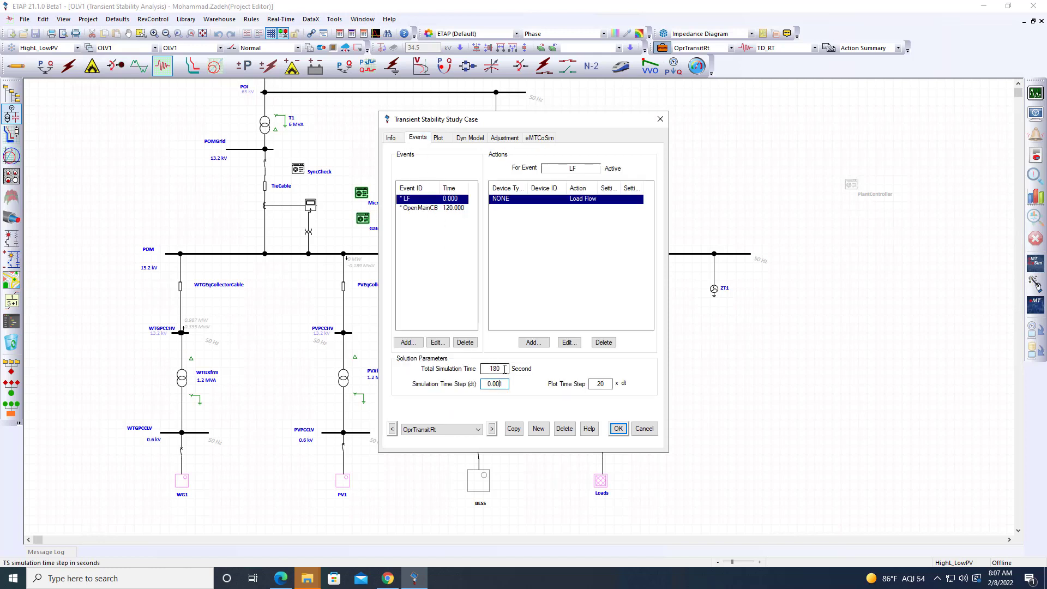
pyautogui.click(616, 428)
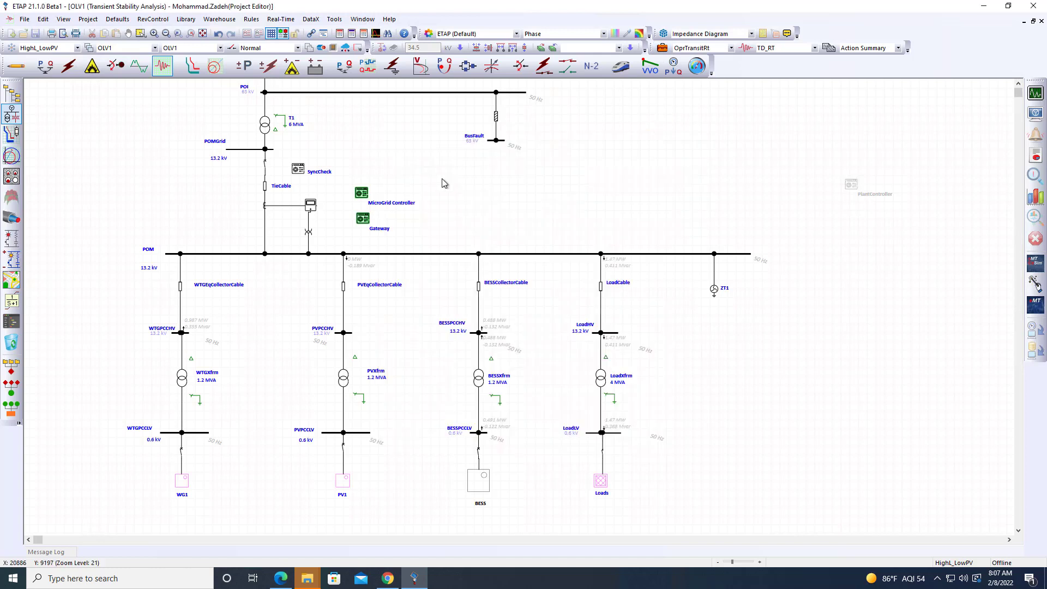
pyautogui.doubleClick(360, 192)
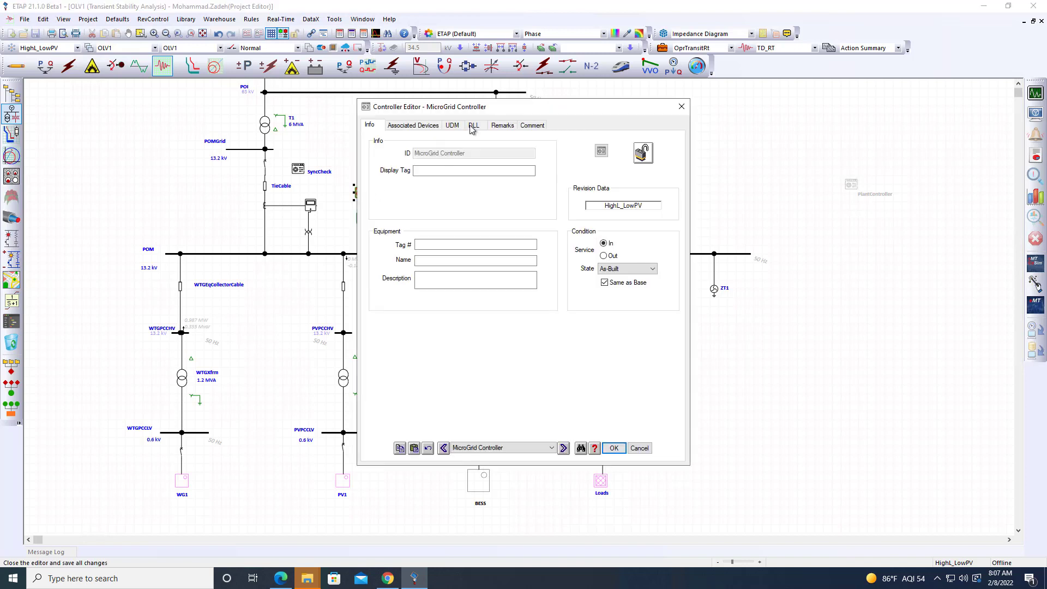
pyautogui.click(473, 124)
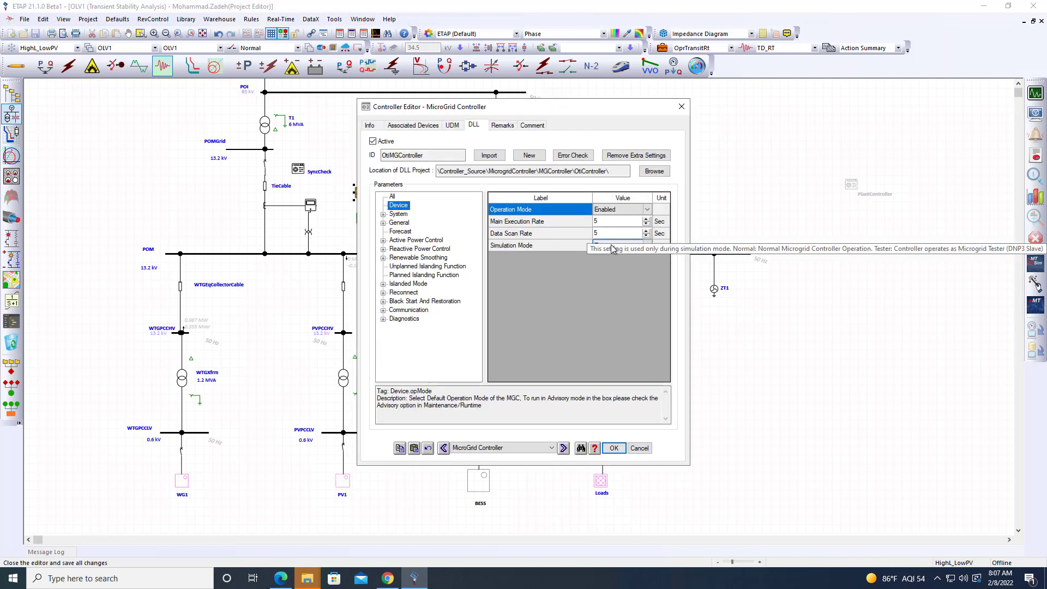
pyautogui.click(614, 233)
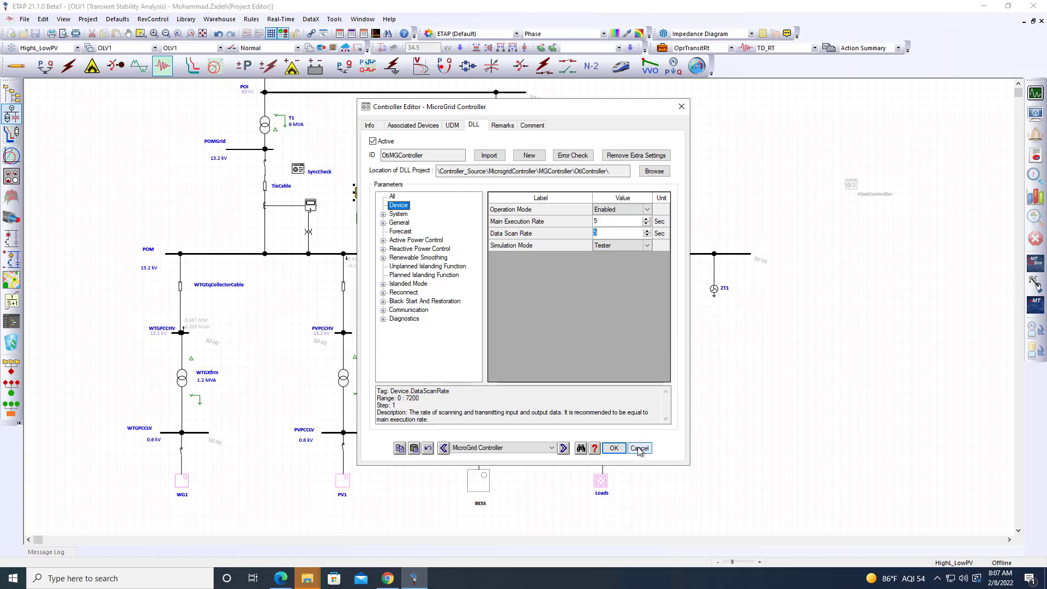
pyautogui.click(639, 448)
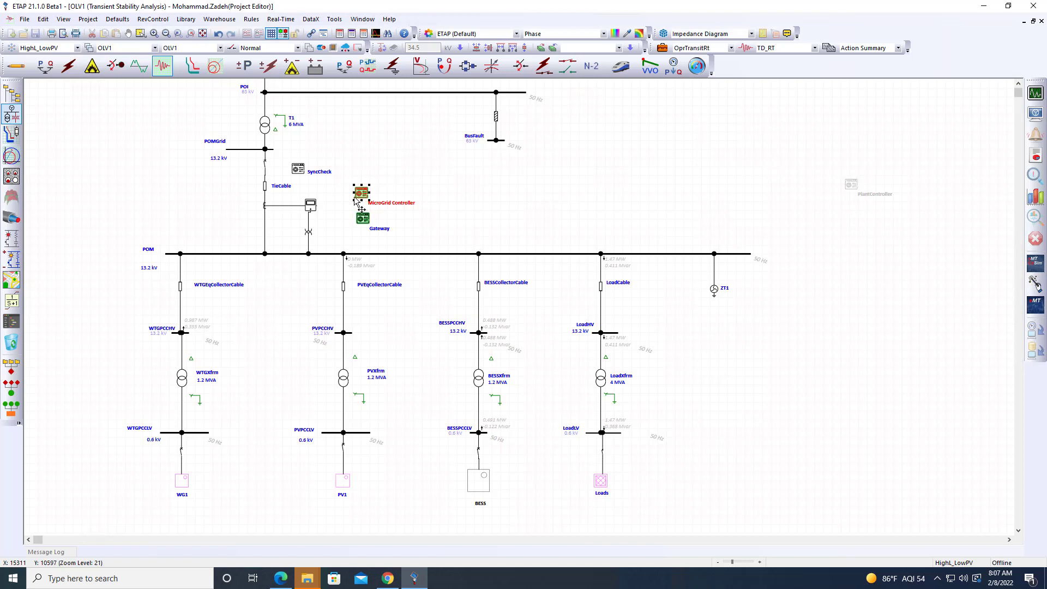
# Reconfirm the controller's Tester mode in its editor, then switch to the browser dashboards
pyautogui.doubleClick(361, 200)
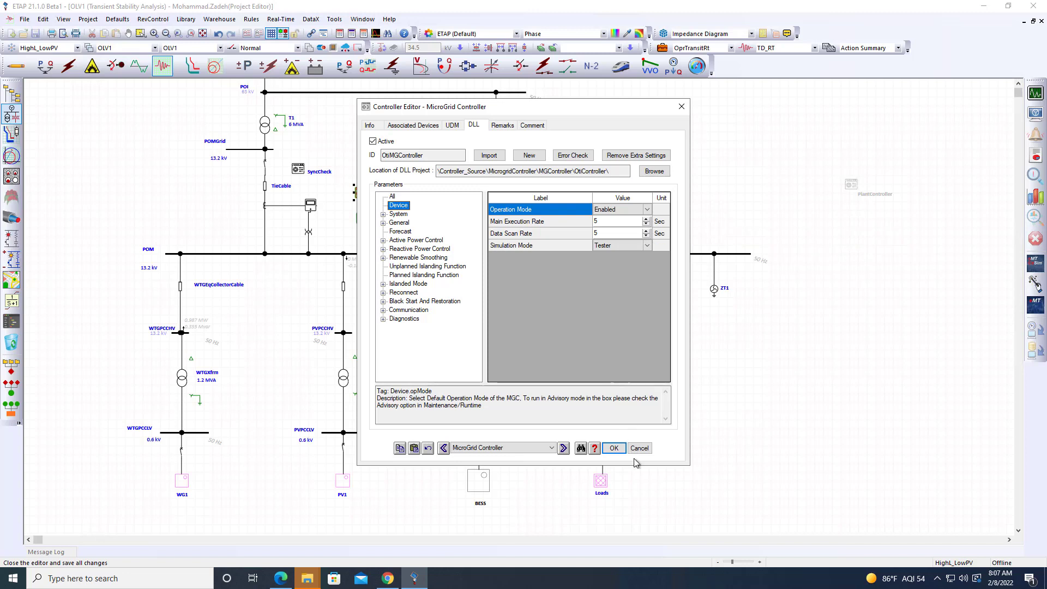
pyautogui.click(637, 448)
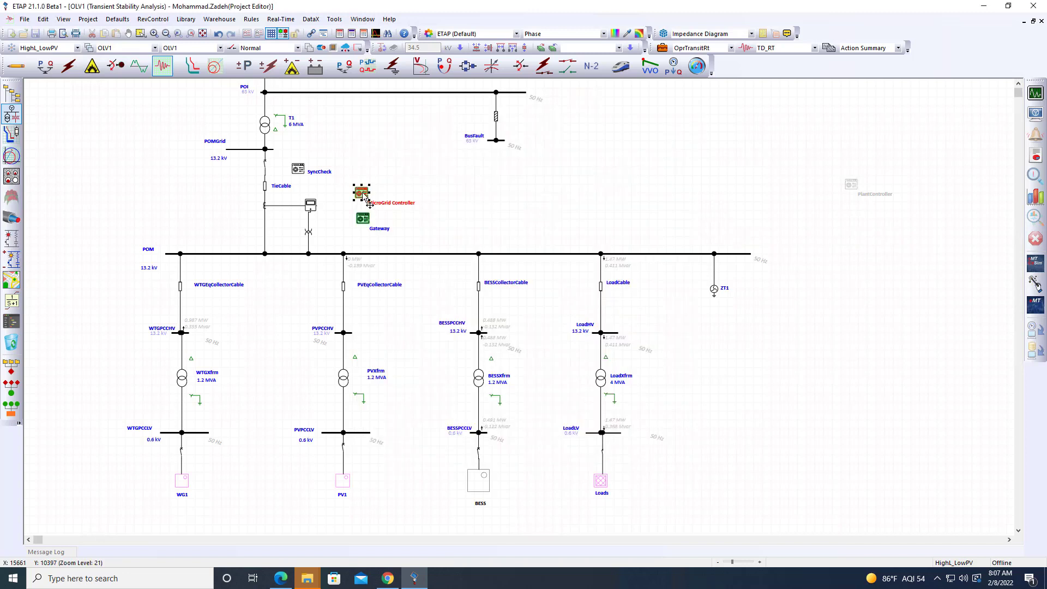
pyautogui.doubleClick(360, 194)
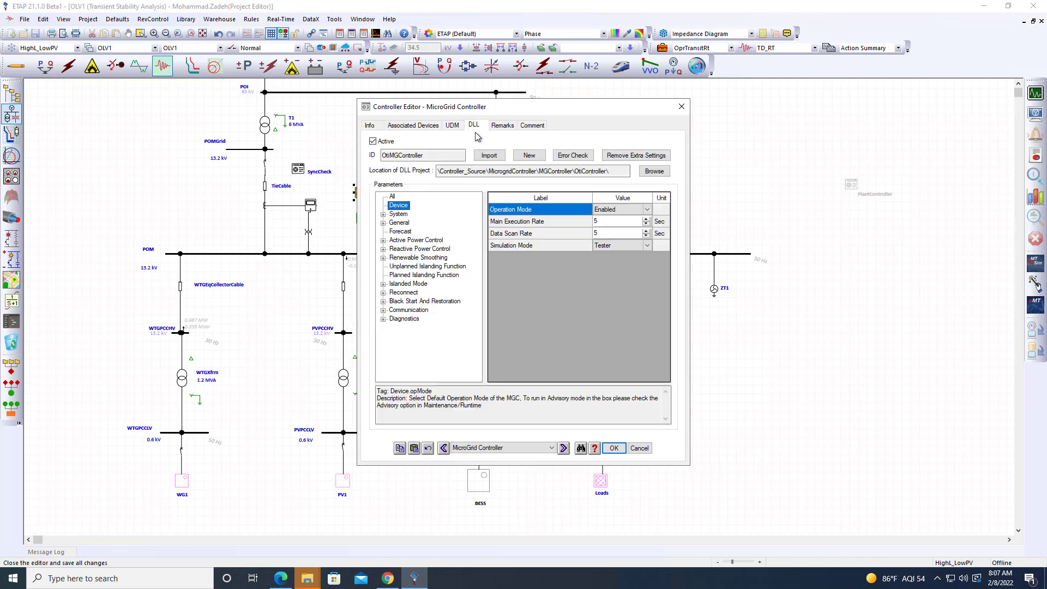
pyautogui.click(612, 448)
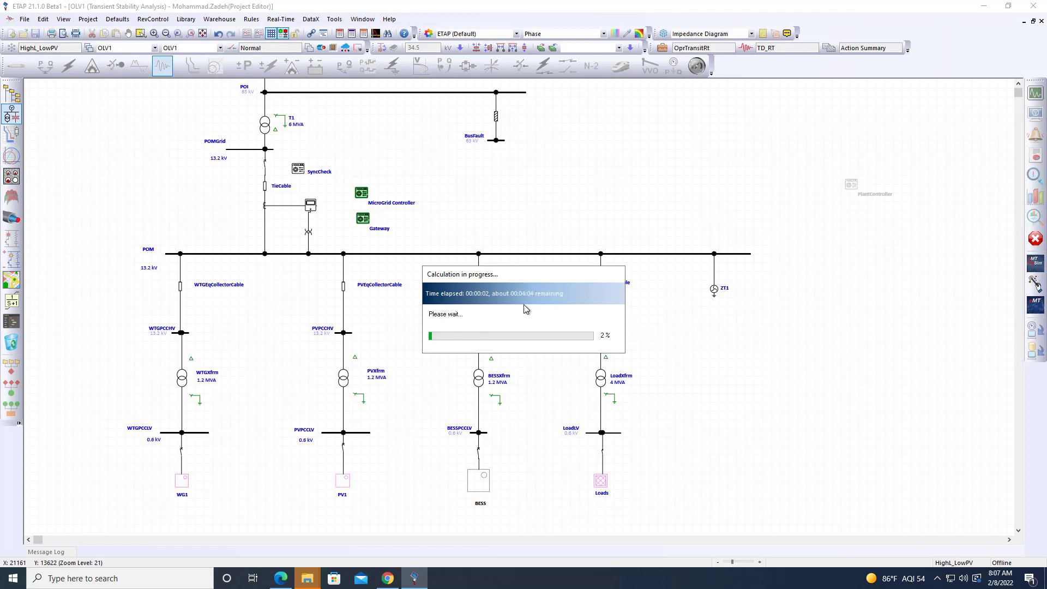
pyautogui.click(387, 578)
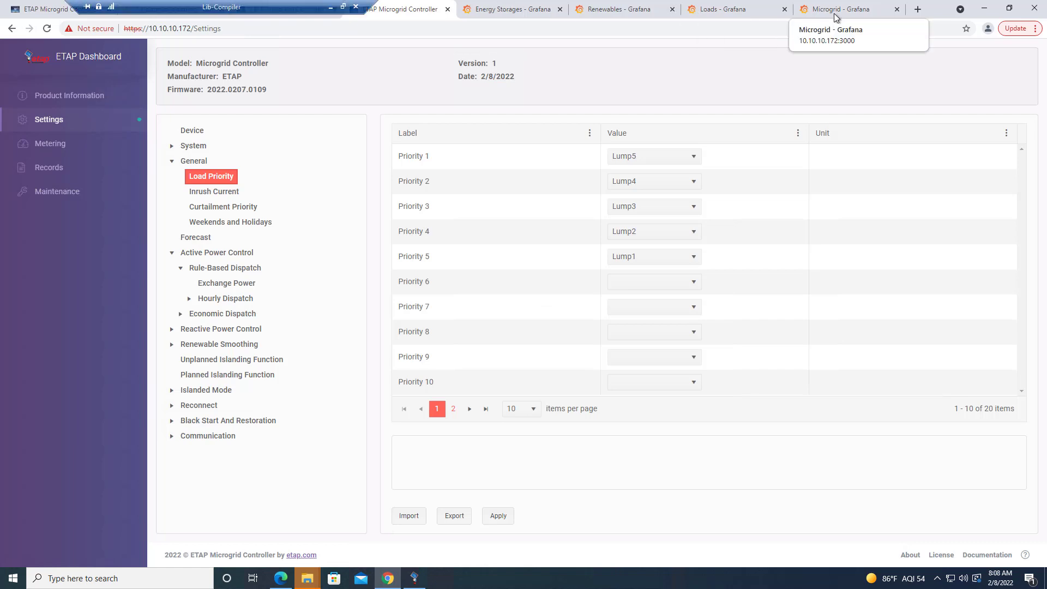
# Review the Microgrid dashboard showing grid ON at 50 Hz, then open Energy Storages
pyautogui.click(843, 9)
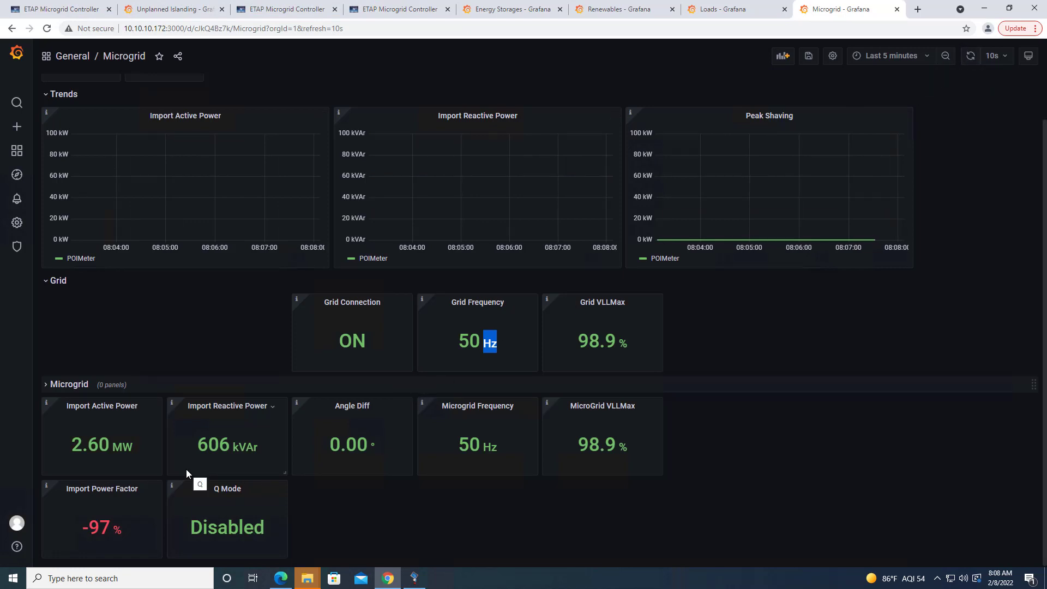
pyautogui.moveTo(109, 461)
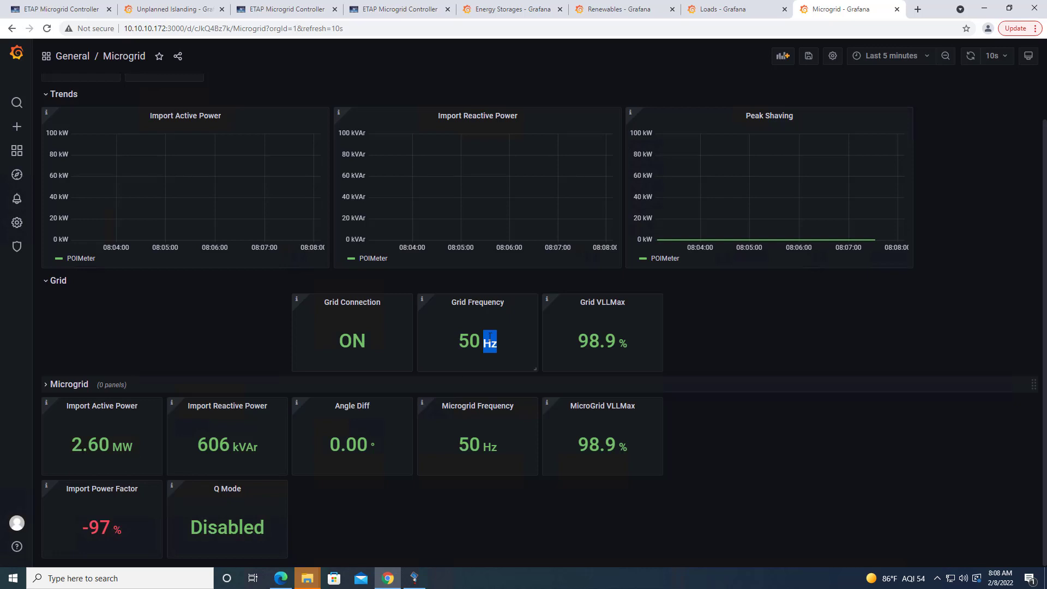
pyautogui.moveTo(632, 343)
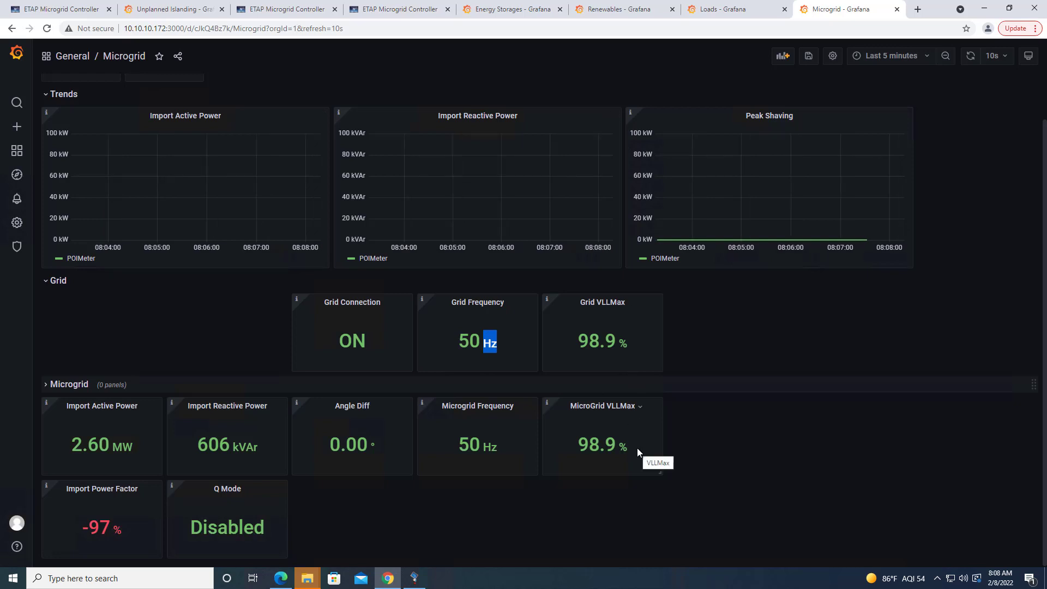
pyautogui.moveTo(651, 464)
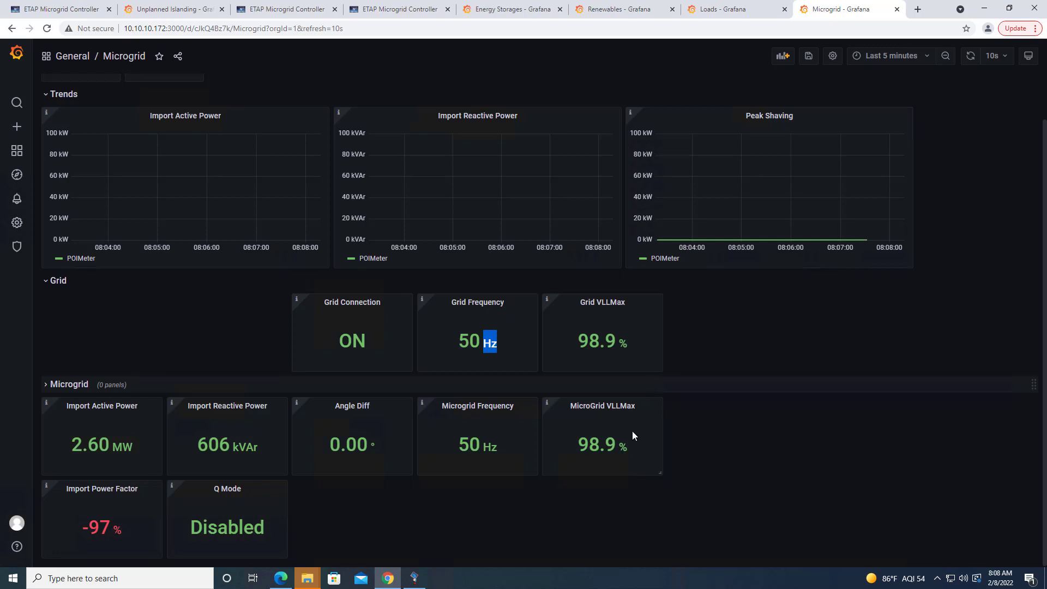
pyautogui.click(511, 9)
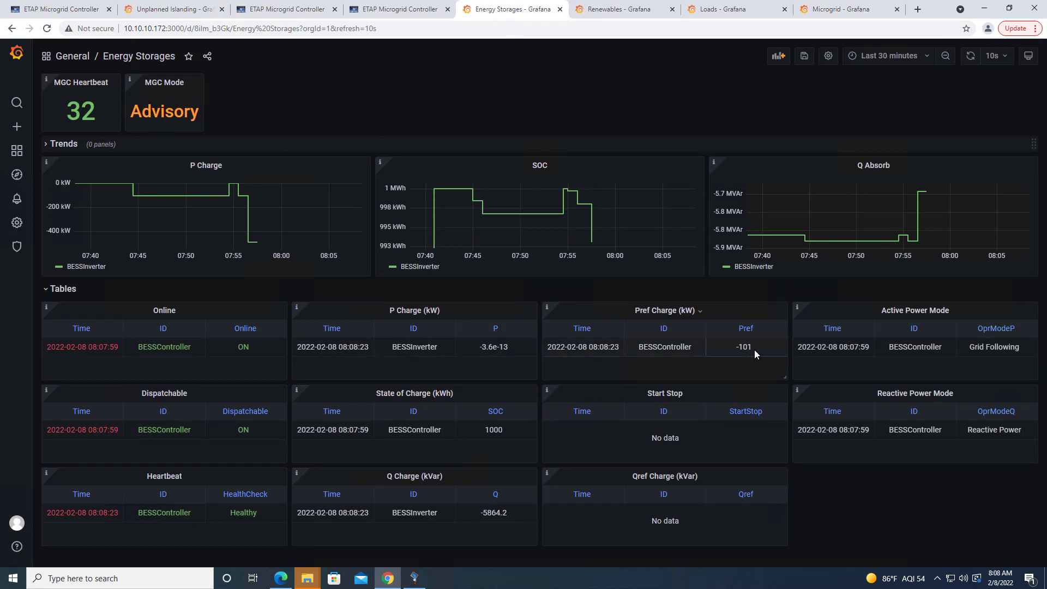
# Check the Energy Storages dashboard: MGC Mode Enabled and Pref Charge at -103 kW
pyautogui.doubleClick(743, 347)
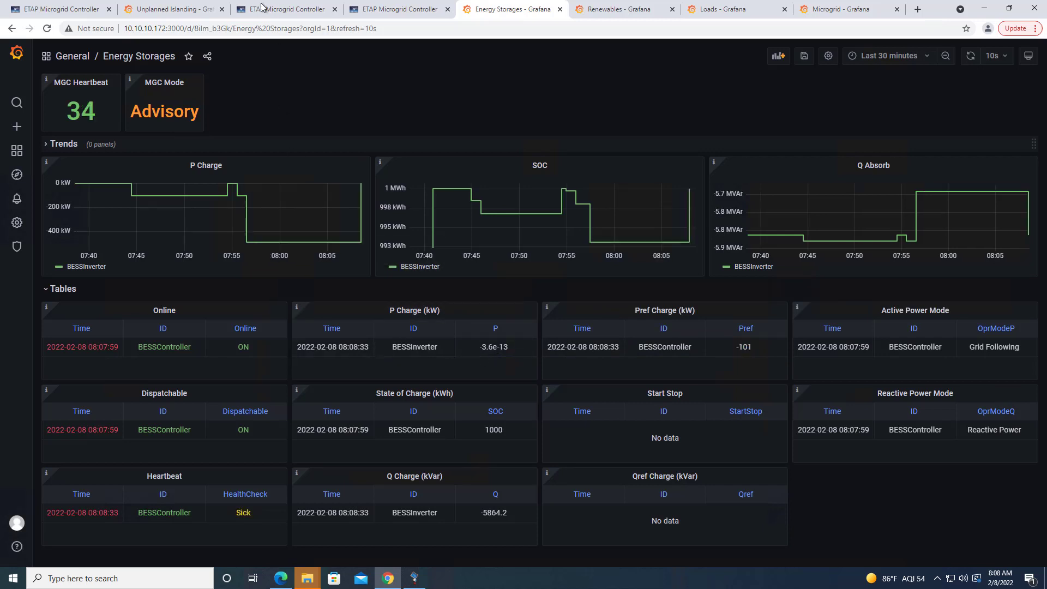
pyautogui.click(286, 9)
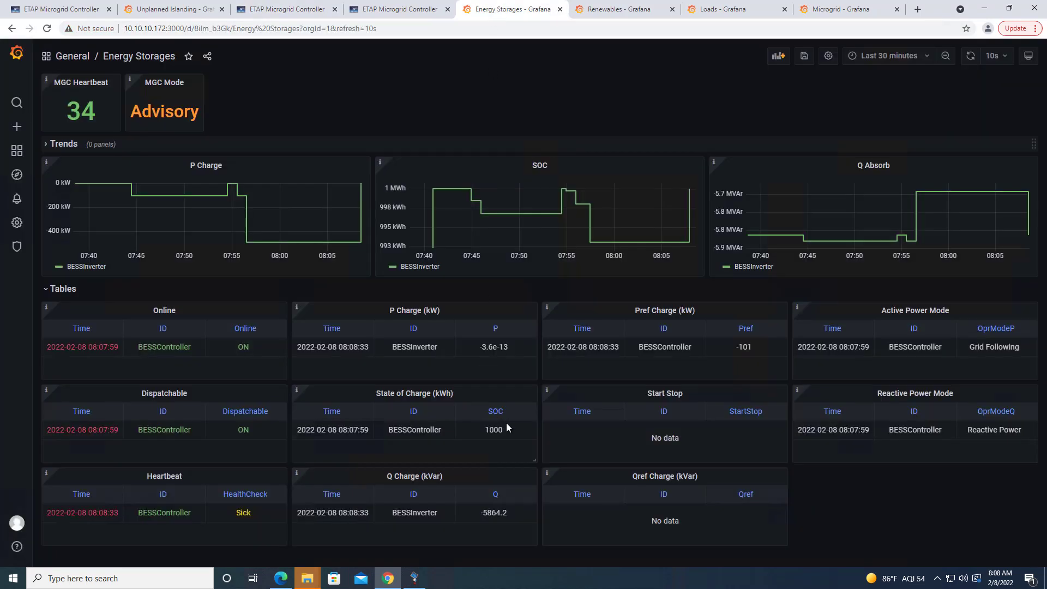
pyautogui.moveTo(858, 86)
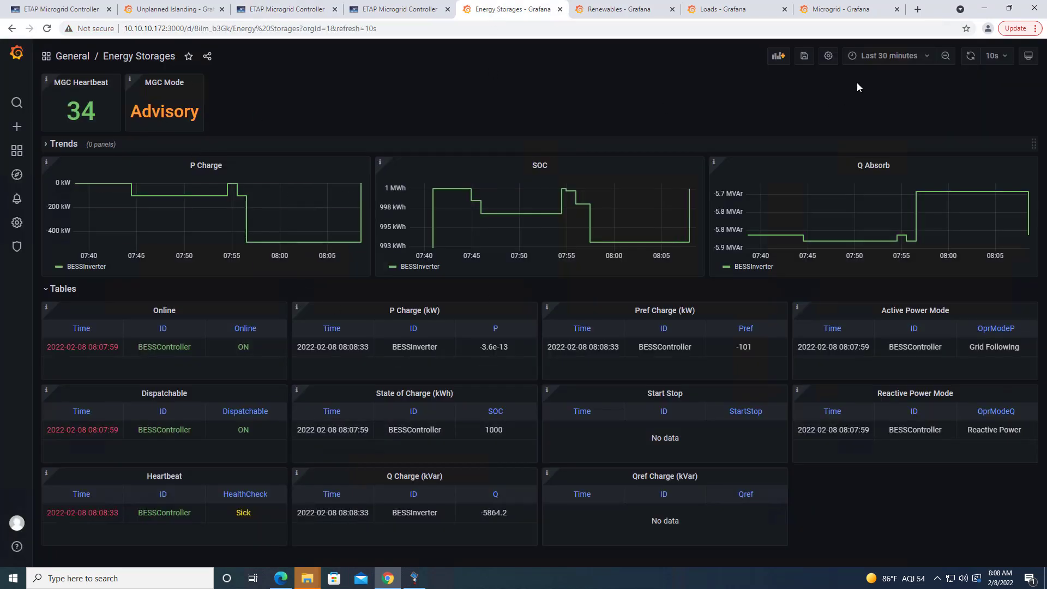
pyautogui.click(995, 55)
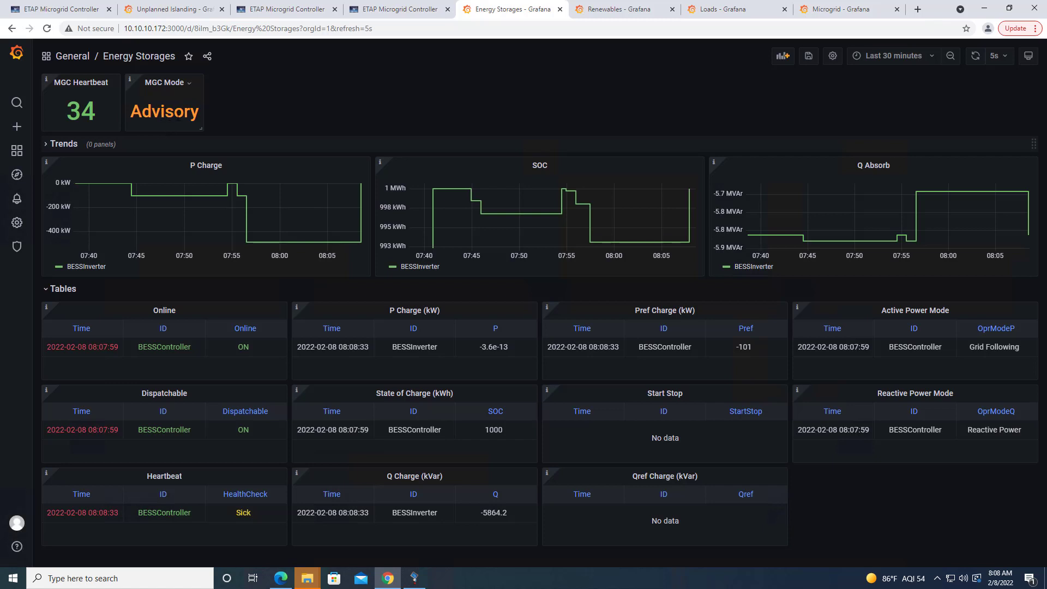
pyautogui.moveTo(974, 55)
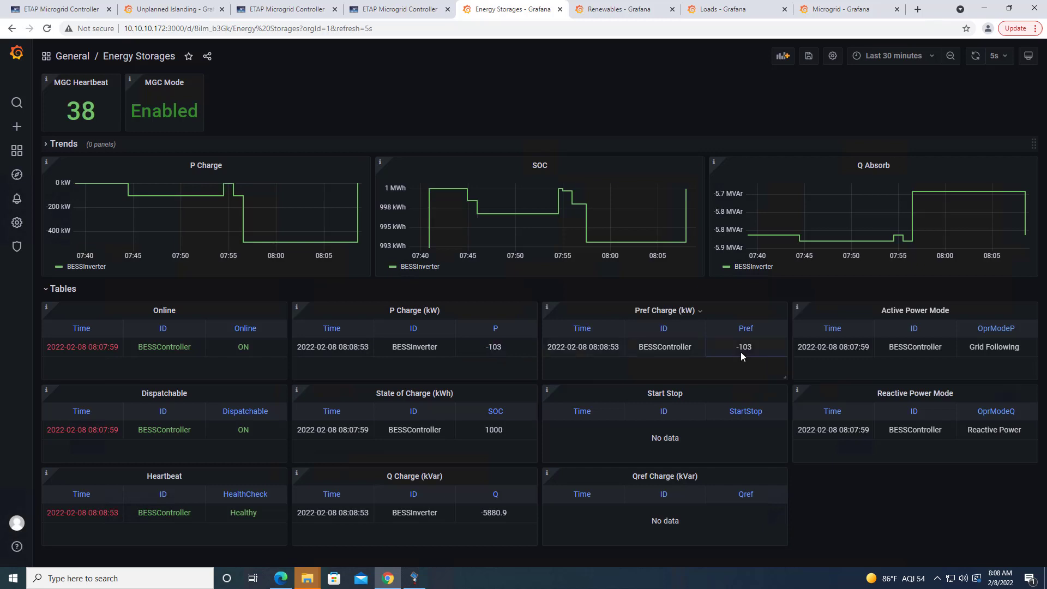
pyautogui.doubleClick(494, 347)
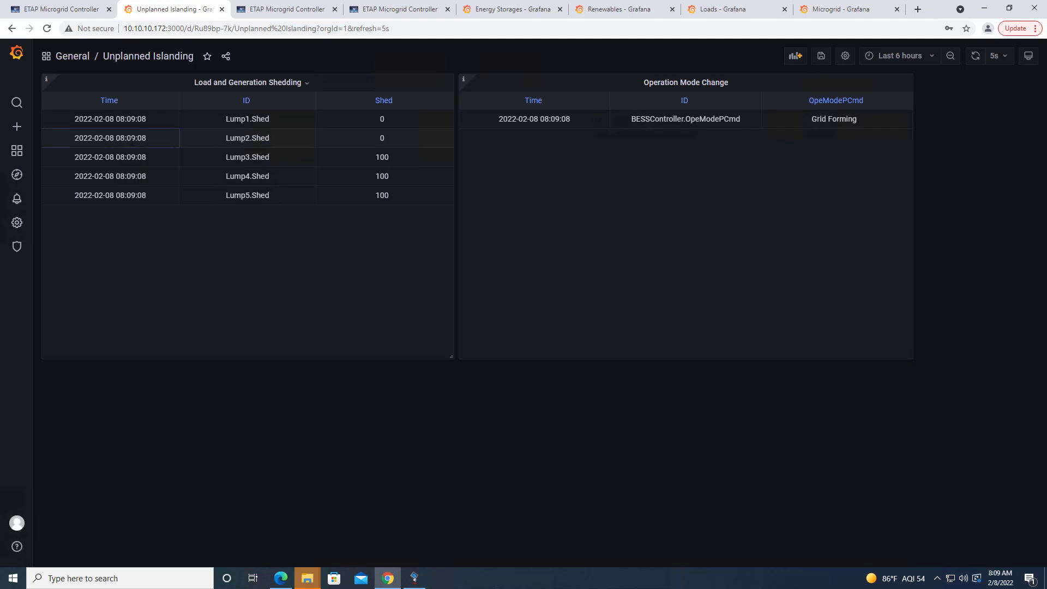
pyautogui.moveTo(371, 167)
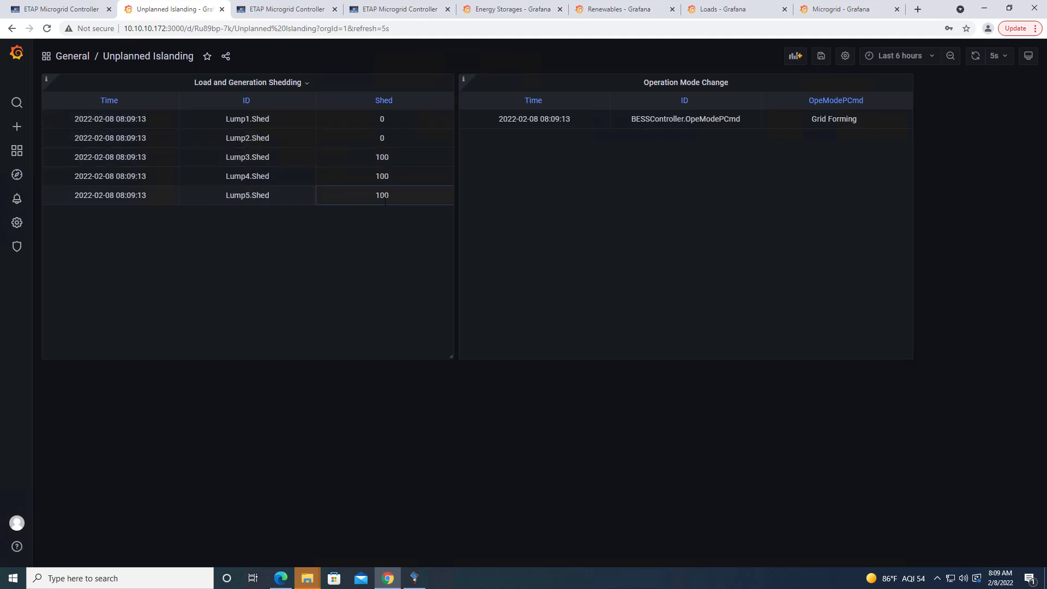
pyautogui.moveTo(848, 175)
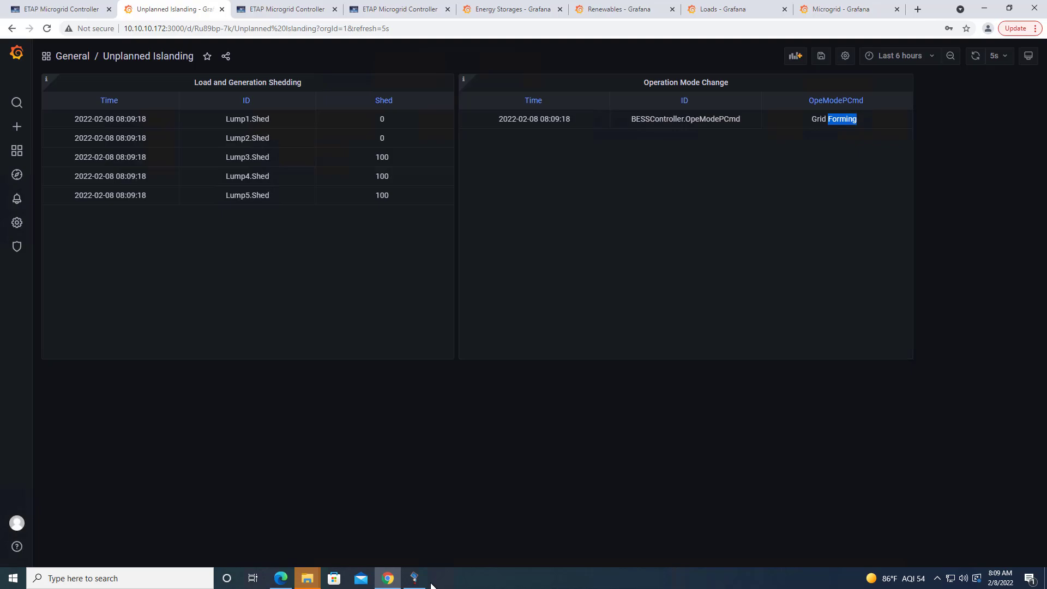
# Highlight the Grid Forming command in the Unplanned Islanding Operation Mode Change table
pyautogui.click(414, 577)
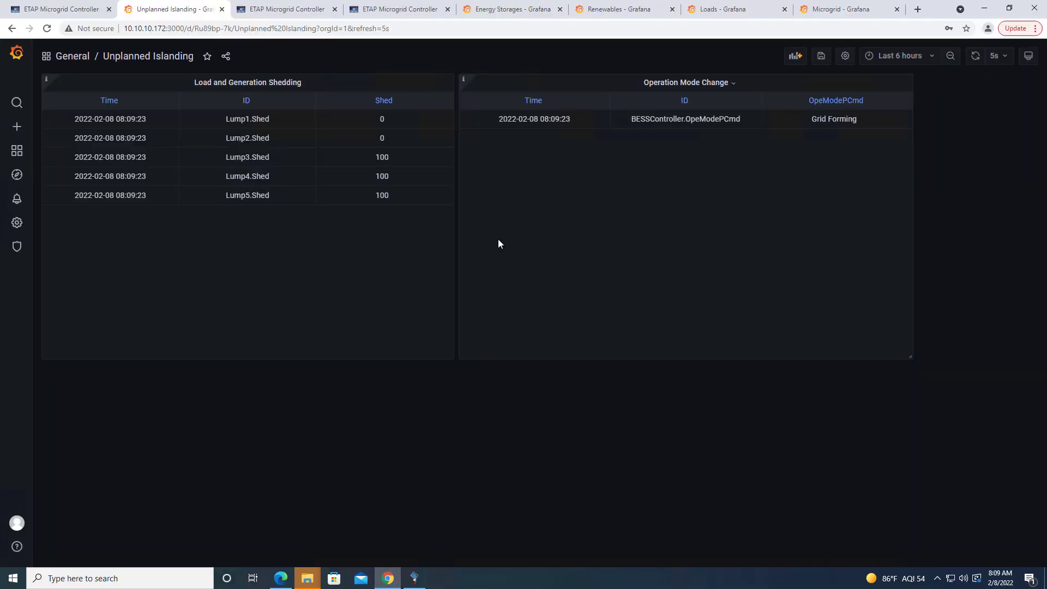
pyautogui.moveTo(541, 252)
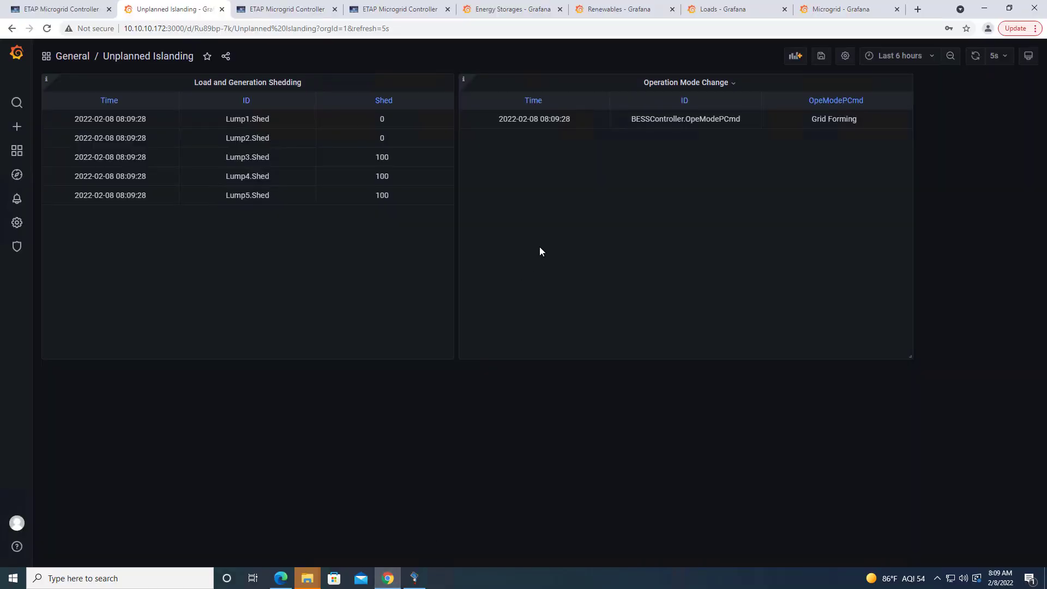
pyautogui.moveTo(594, 230)
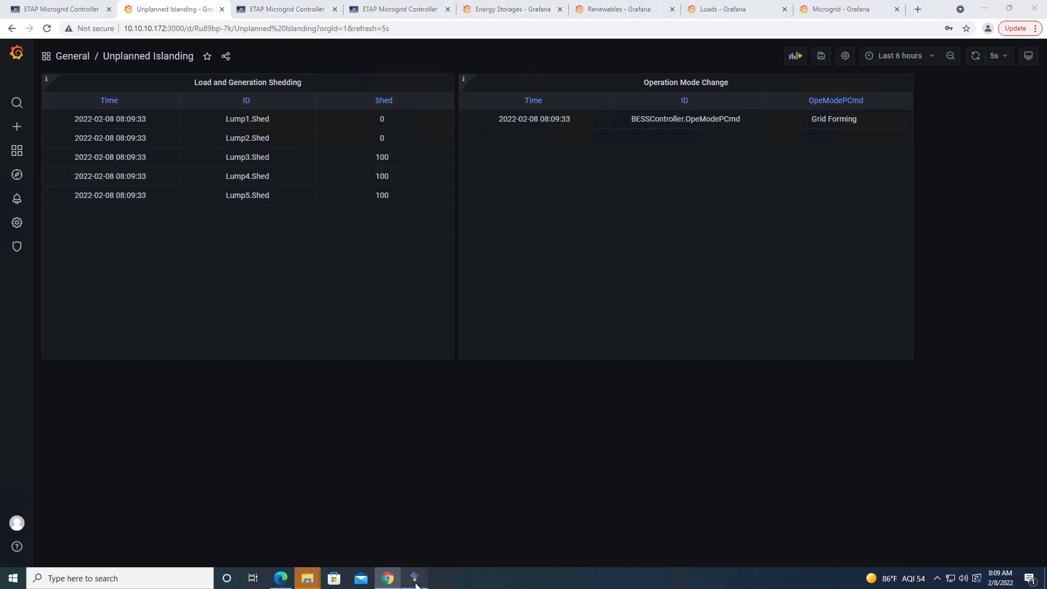
pyautogui.click(414, 577)
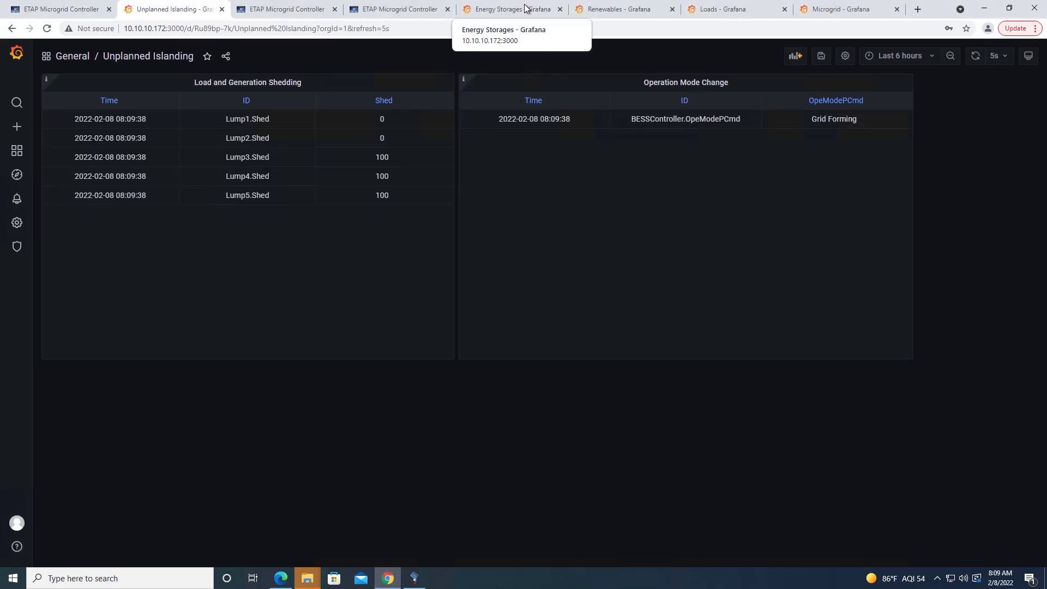
pyautogui.moveTo(848, 9)
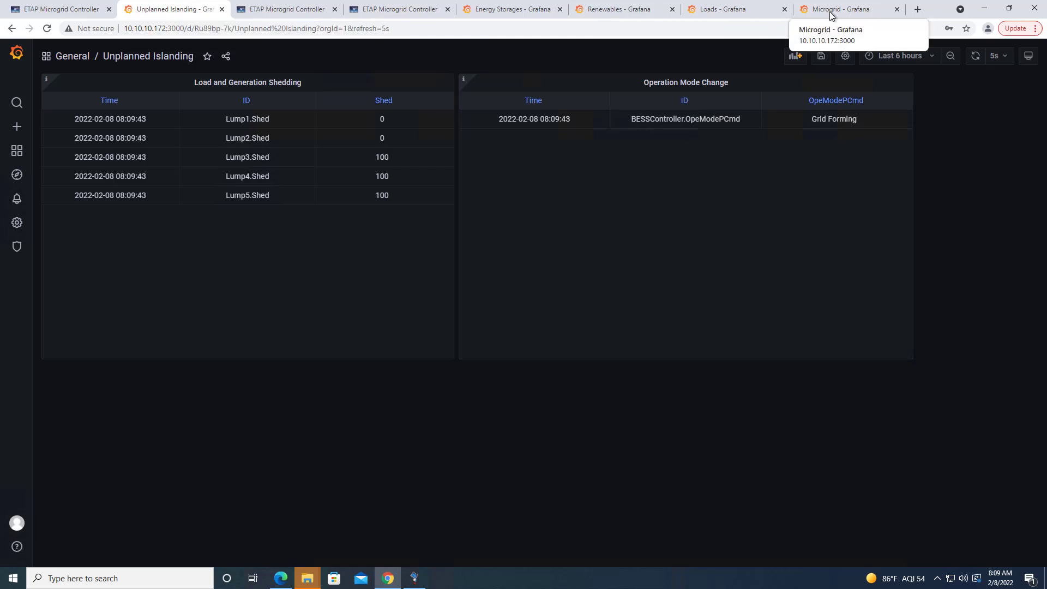
# Set the Microgrid dashboard to auto-refresh every 5s and reload its readings
pyautogui.click(841, 9)
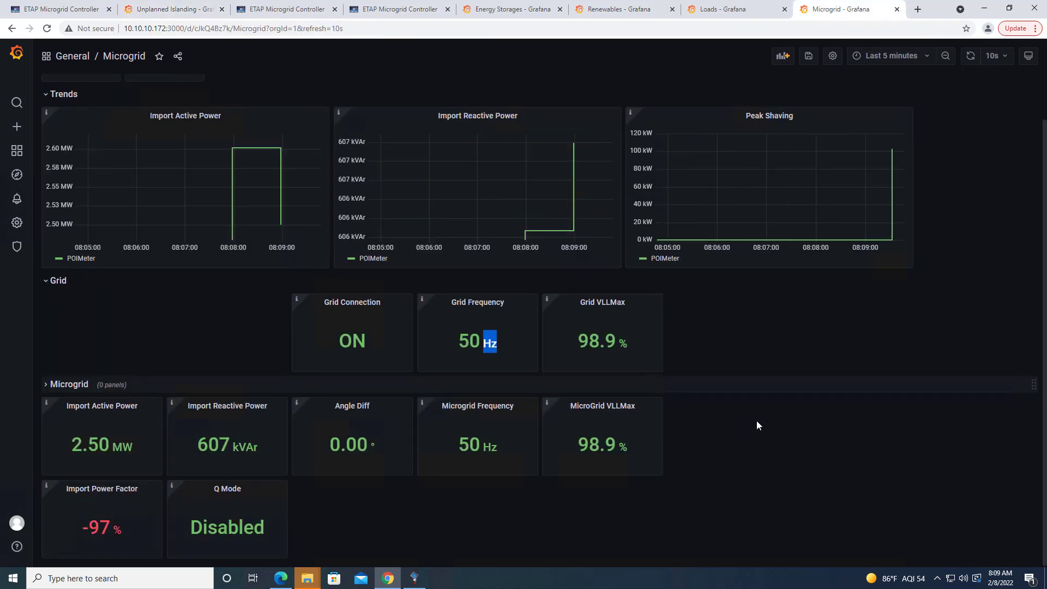
pyautogui.moveTo(441, 464)
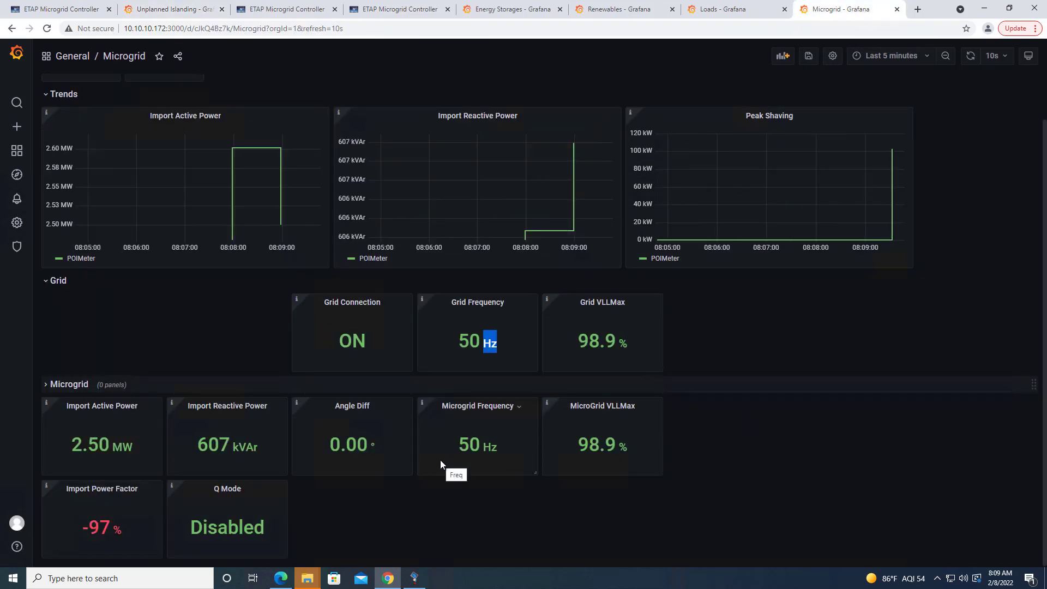
pyautogui.moveTo(364, 352)
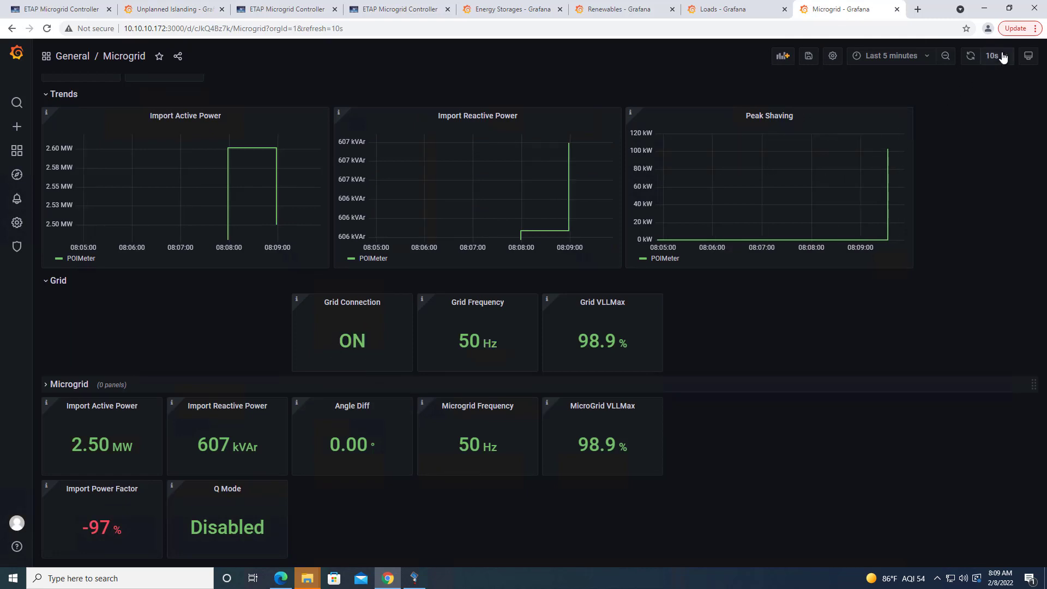
pyautogui.click(994, 56)
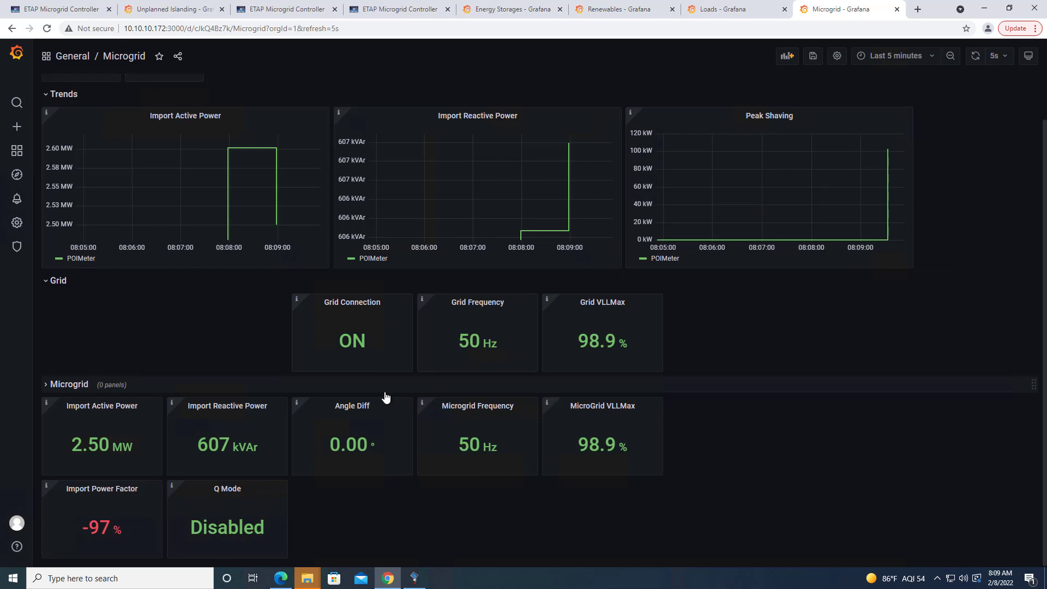
pyautogui.click(975, 56)
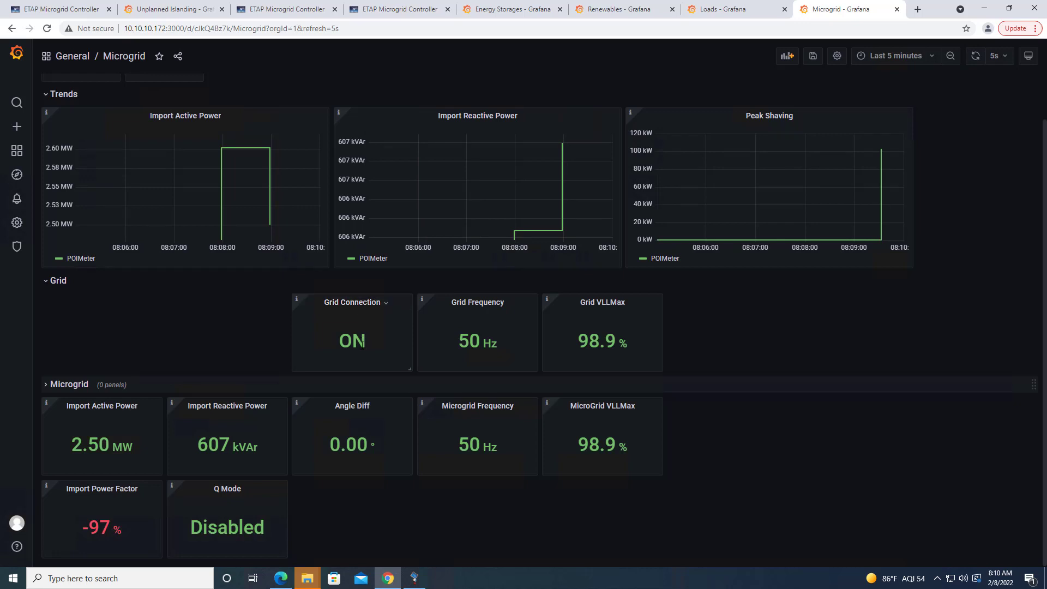
pyautogui.moveTo(975, 56)
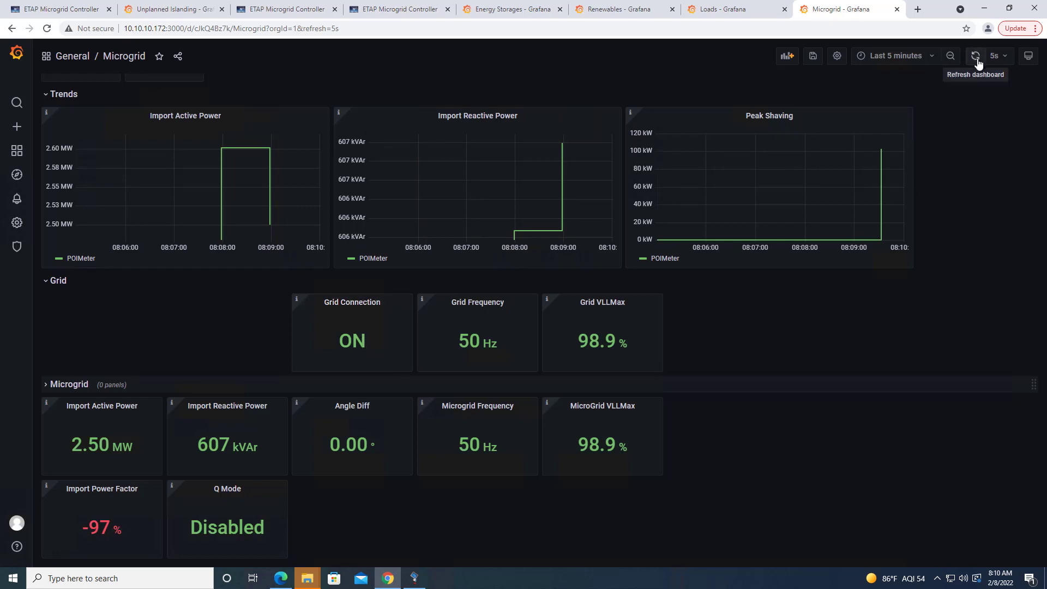
pyautogui.click(975, 56)
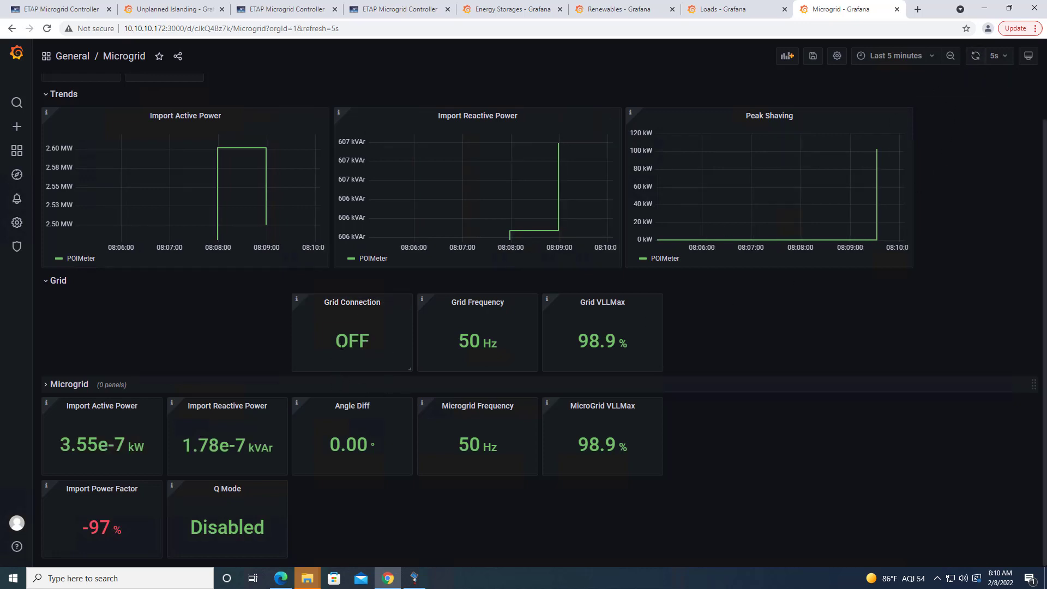
pyautogui.moveTo(352, 405)
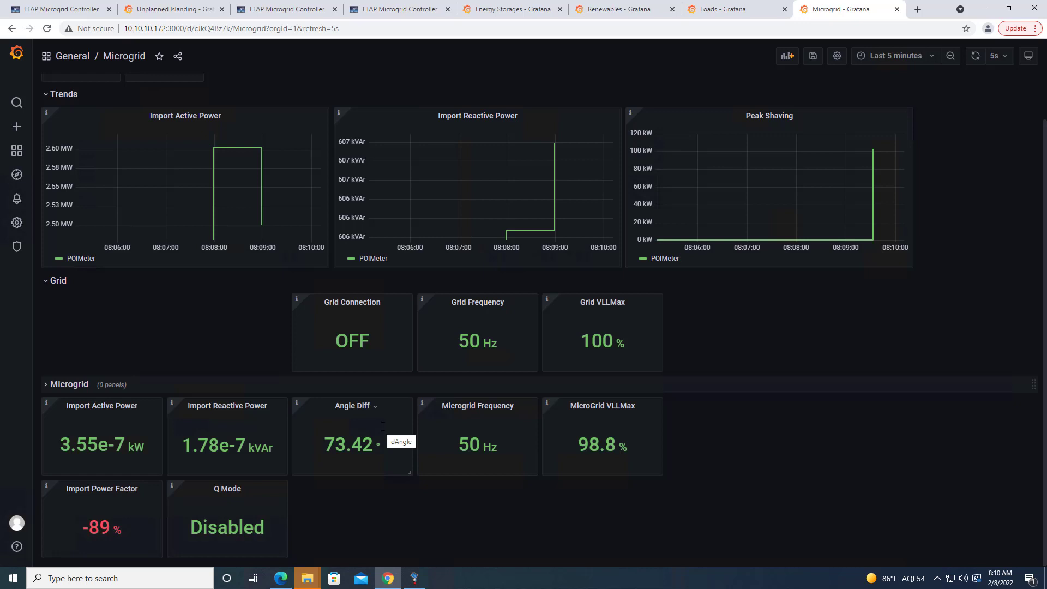
pyautogui.moveTo(482, 353)
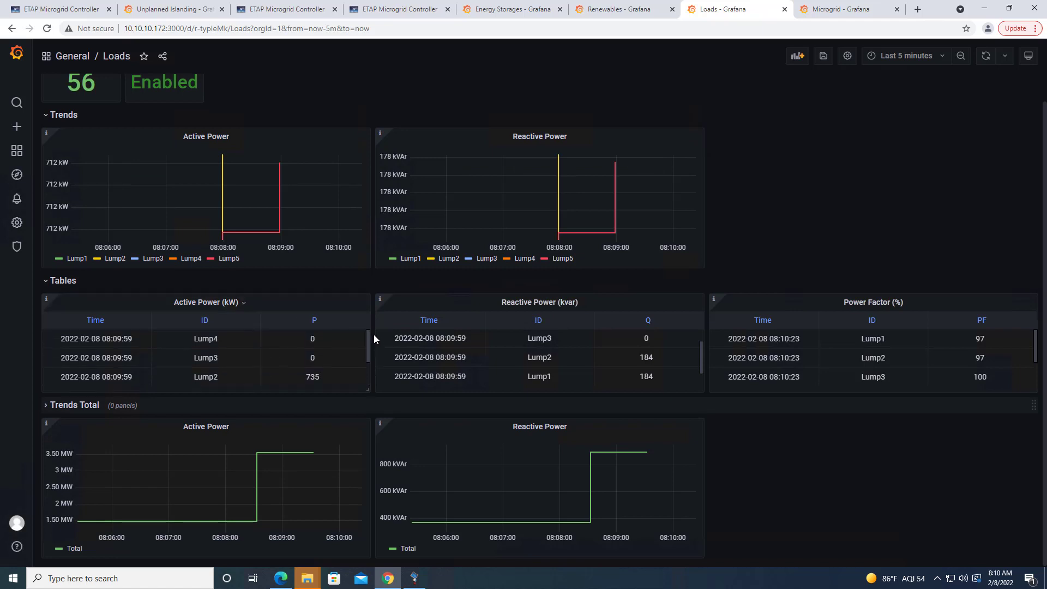
pyautogui.moveTo(374, 337)
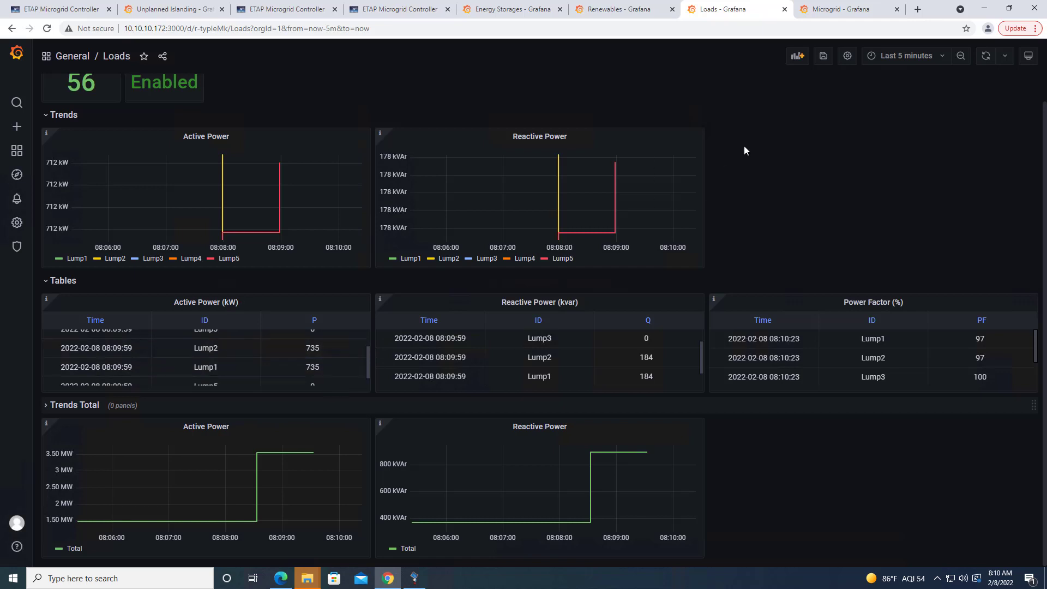
pyautogui.click(841, 9)
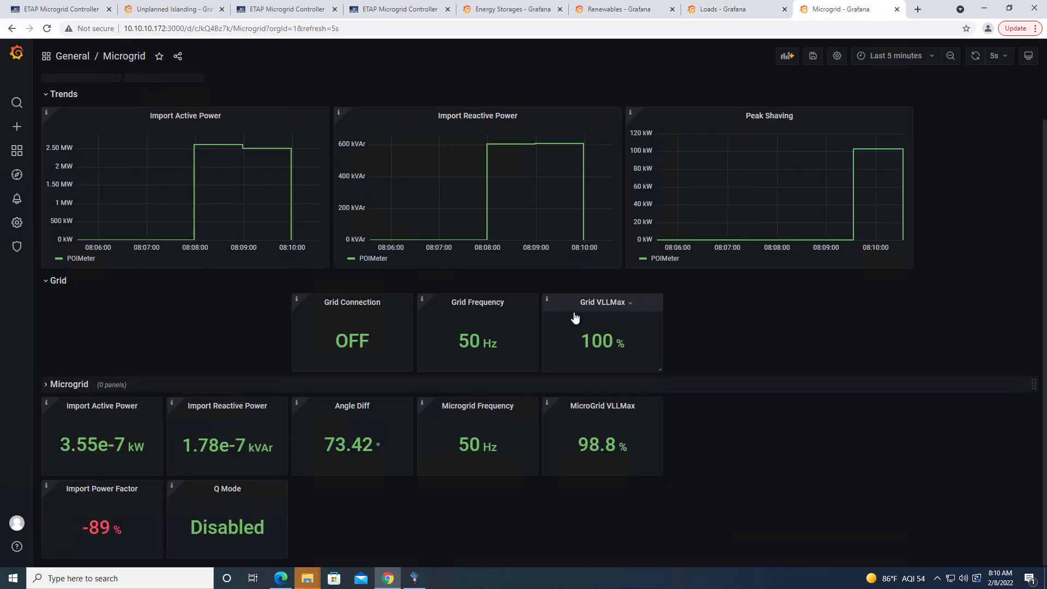
pyautogui.click(511, 9)
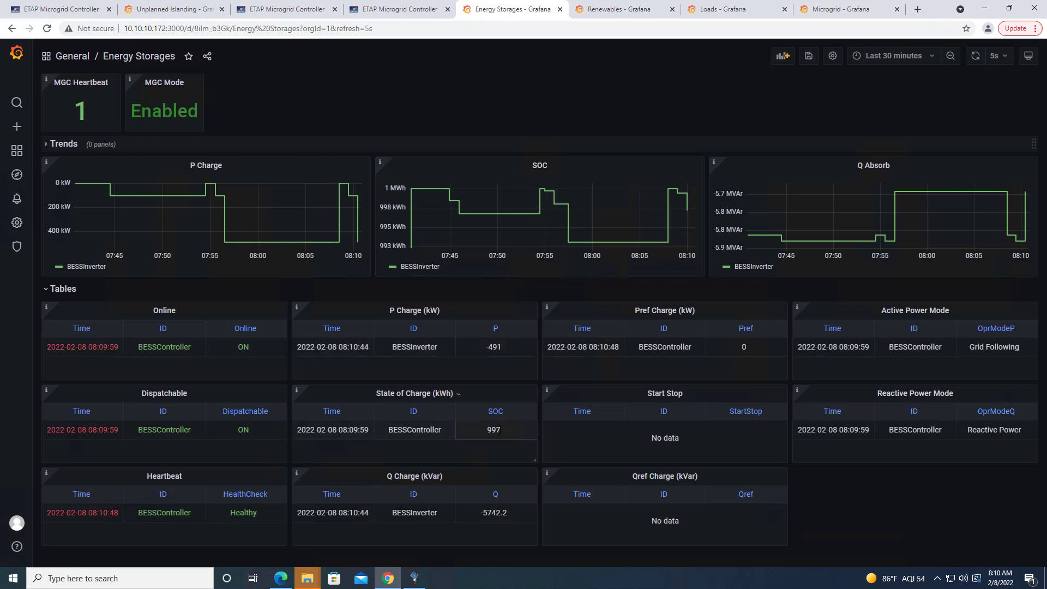
# Point out the -491 kW P Charge reading on the Energy Storages dashboard
pyautogui.doubleClick(494, 429)
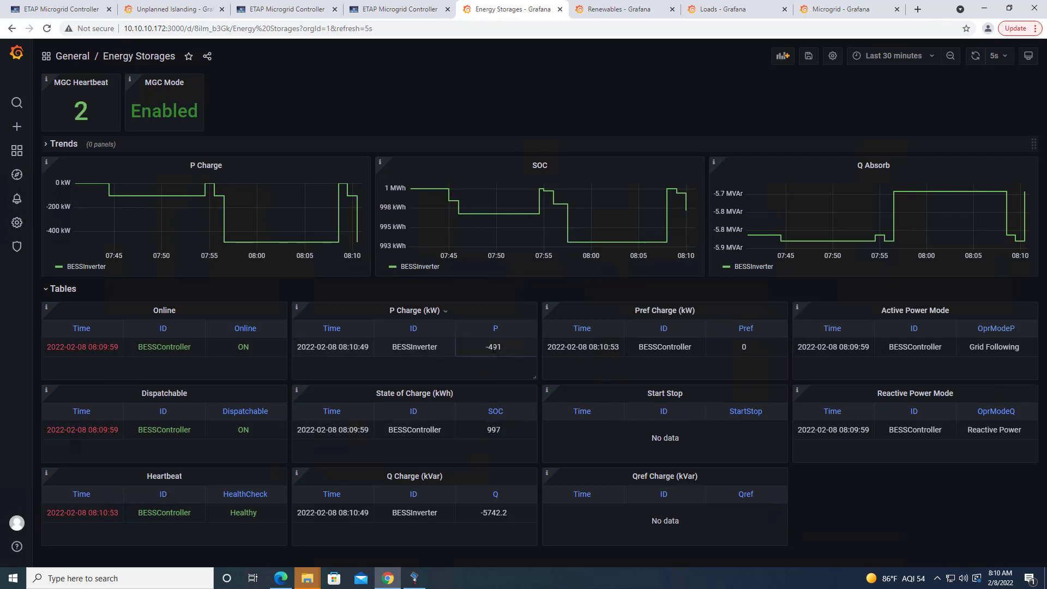
pyautogui.moveTo(305, 226)
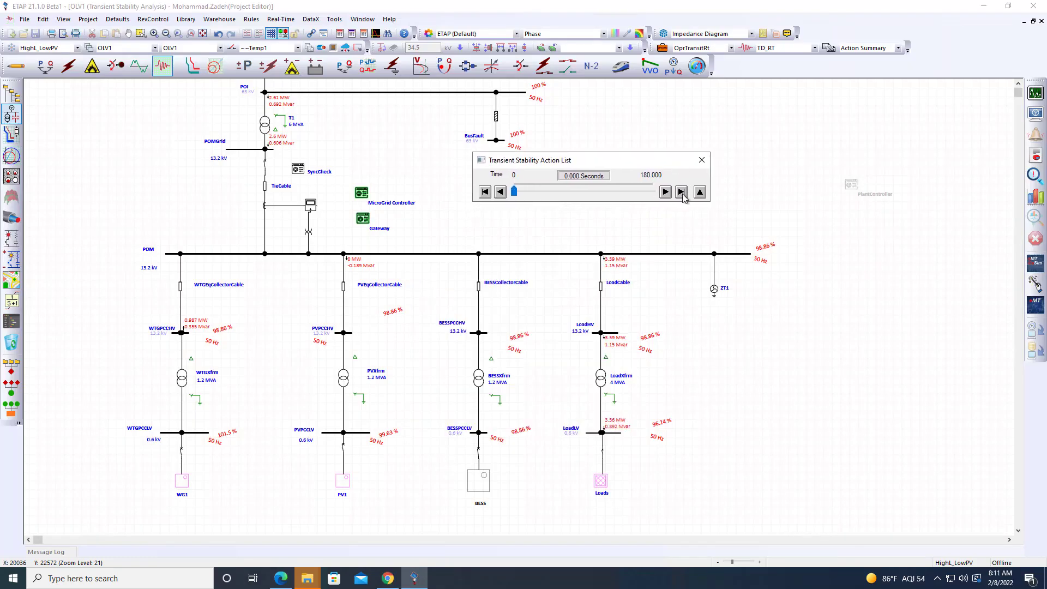
# Jump playback to the end and plot BESSPCCLV bus voltage
pyautogui.click(680, 191)
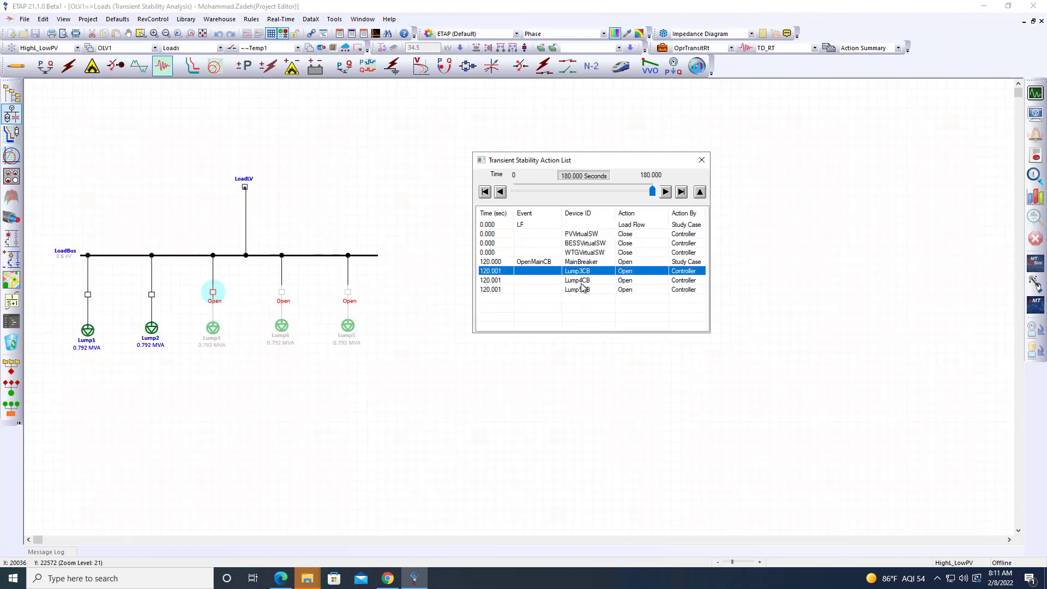
pyautogui.click(680, 191)
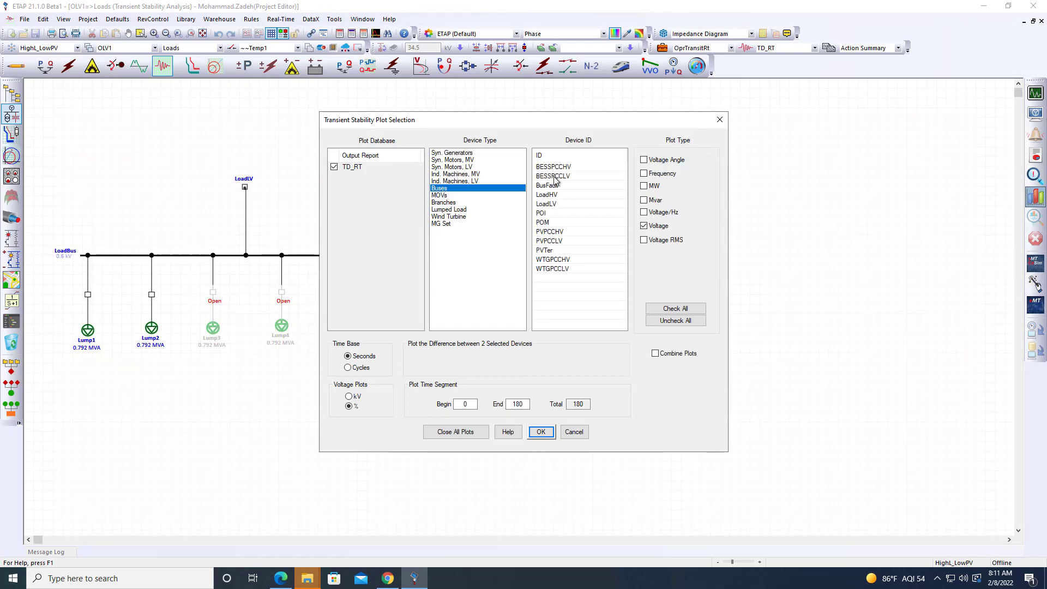
pyautogui.click(541, 431)
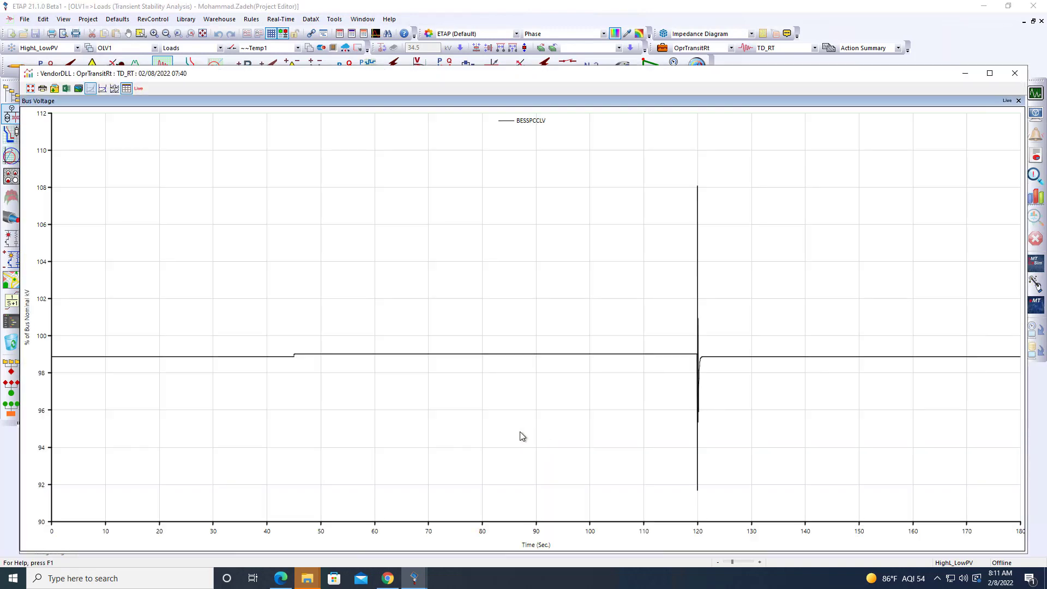
pyautogui.moveTo(696, 372)
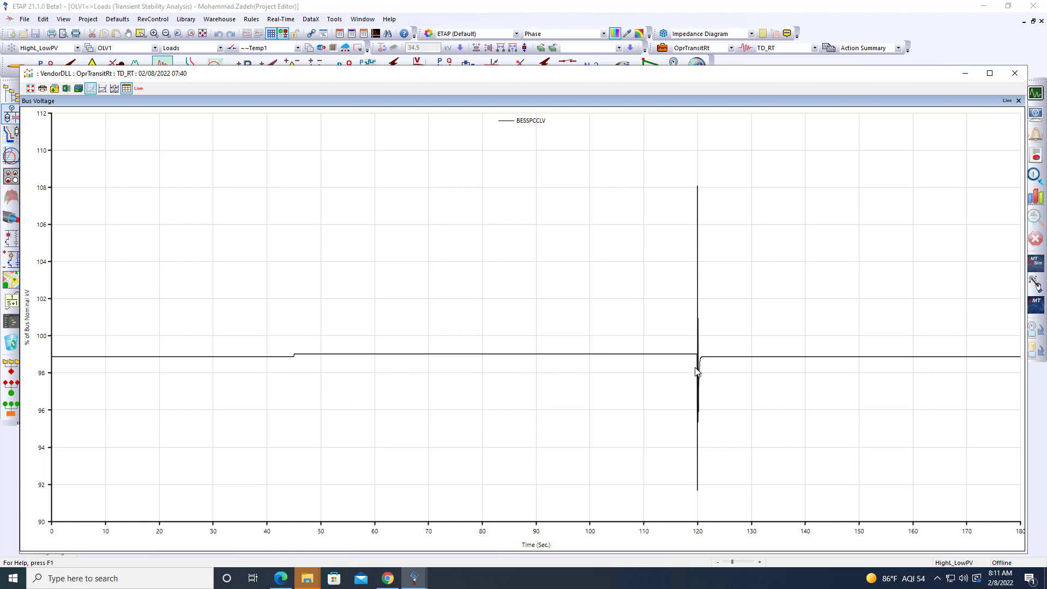